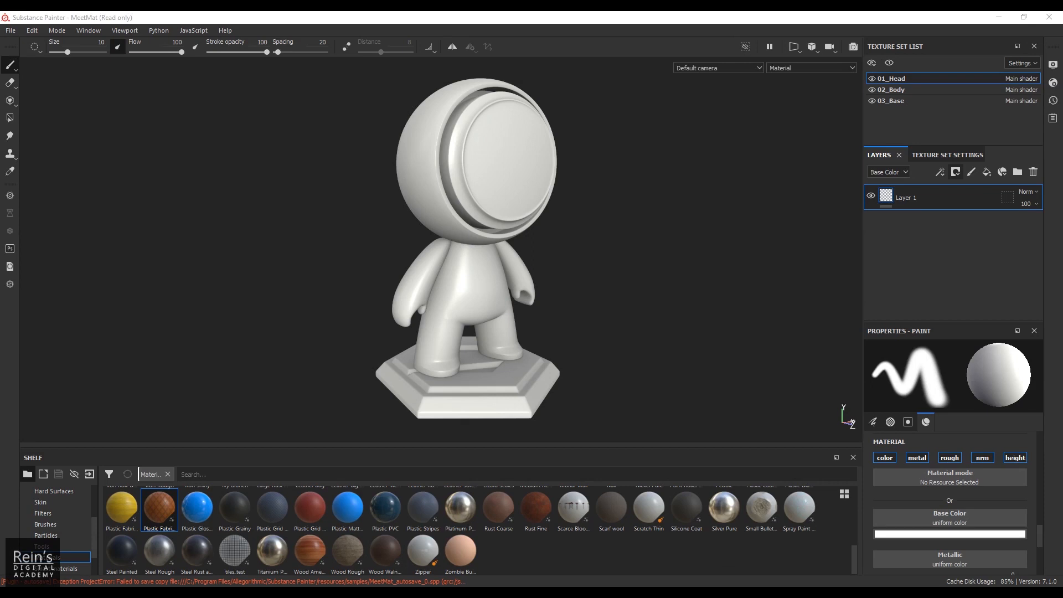
pyautogui.moveTo(266, 257)
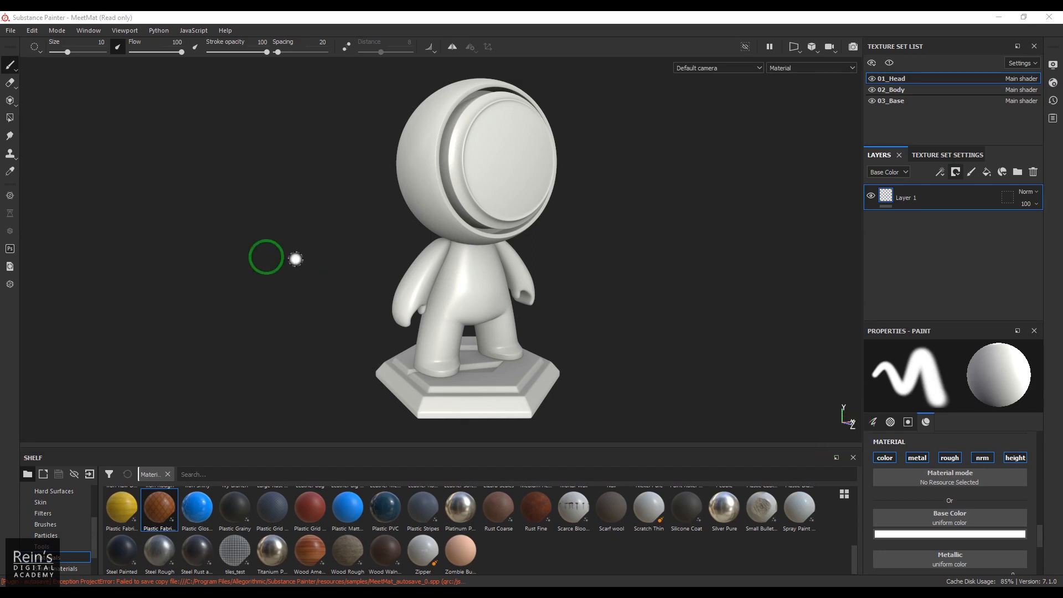
pyautogui.moveTo(323, 253)
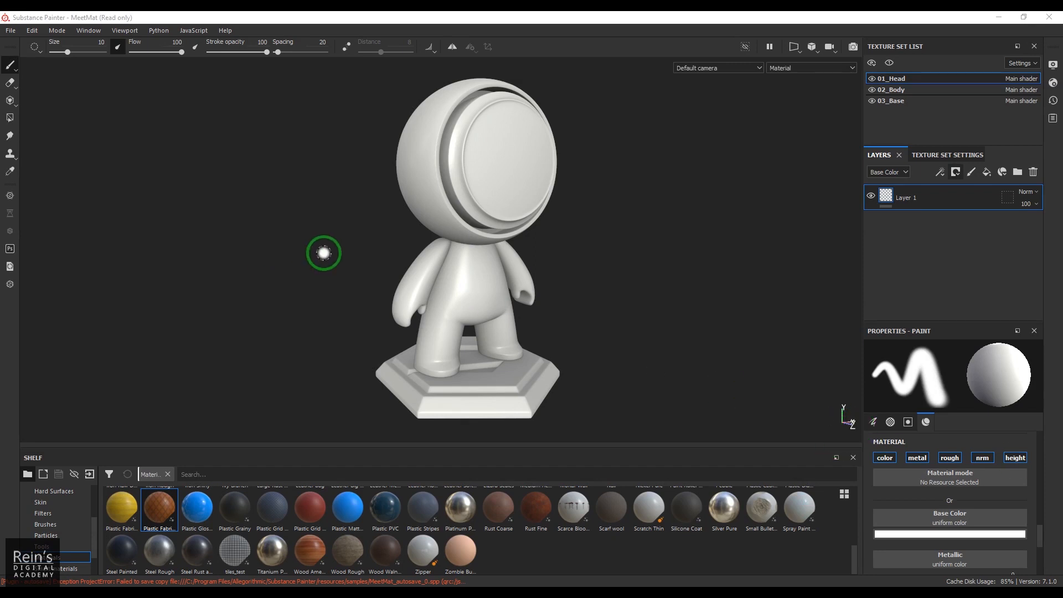
pyautogui.moveTo(633, 328)
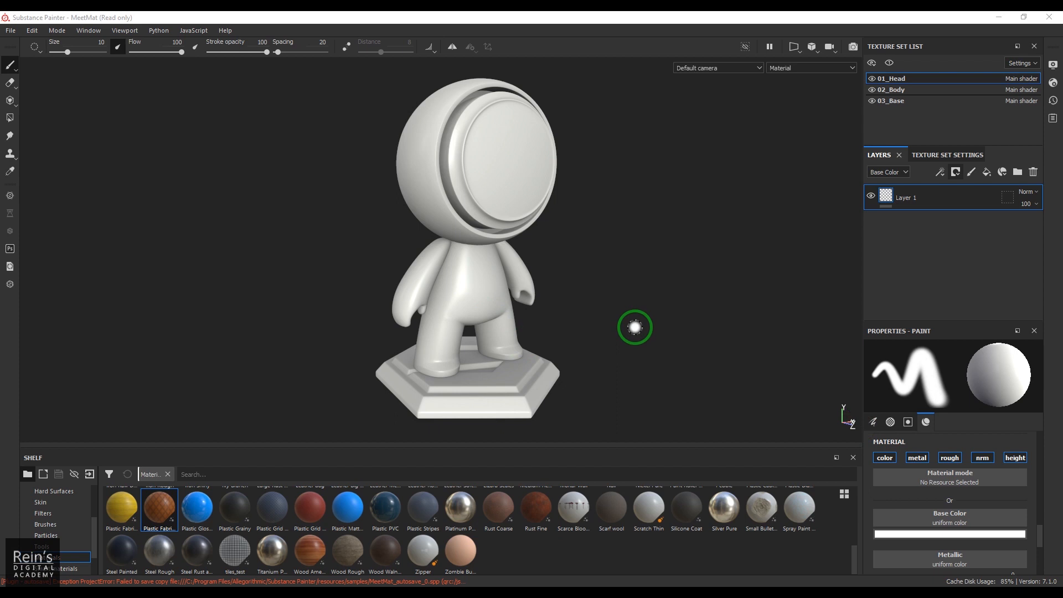
pyautogui.moveTo(270, 513)
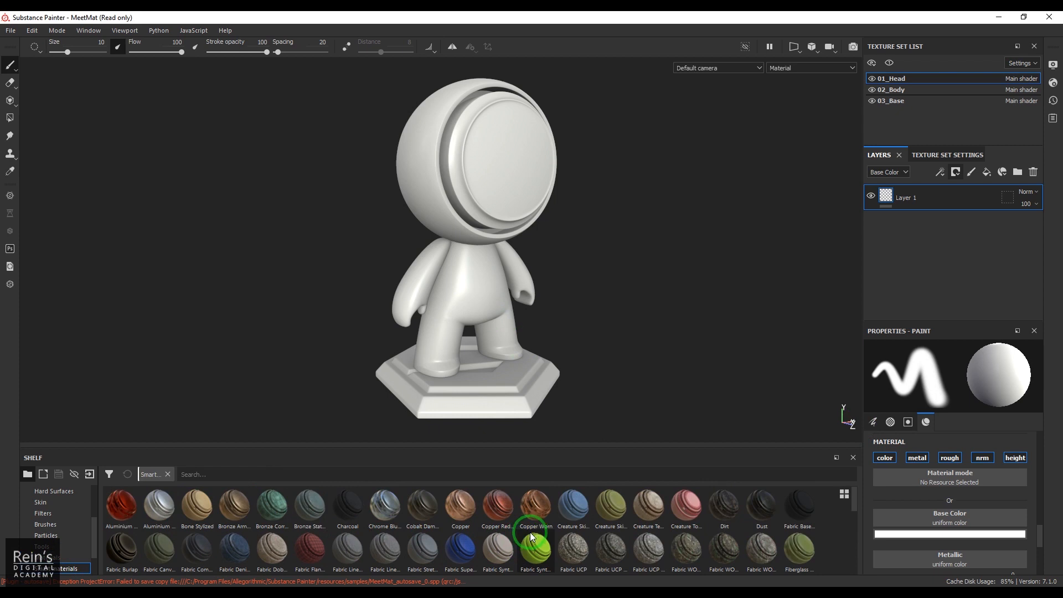
pyautogui.moveTo(574, 508)
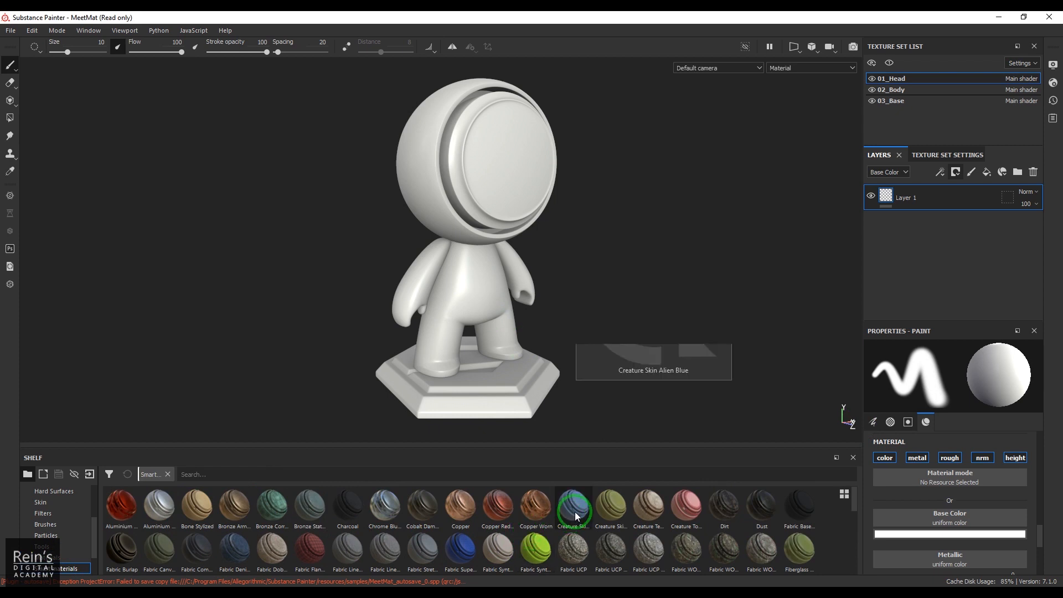
pyautogui.moveTo(573, 507)
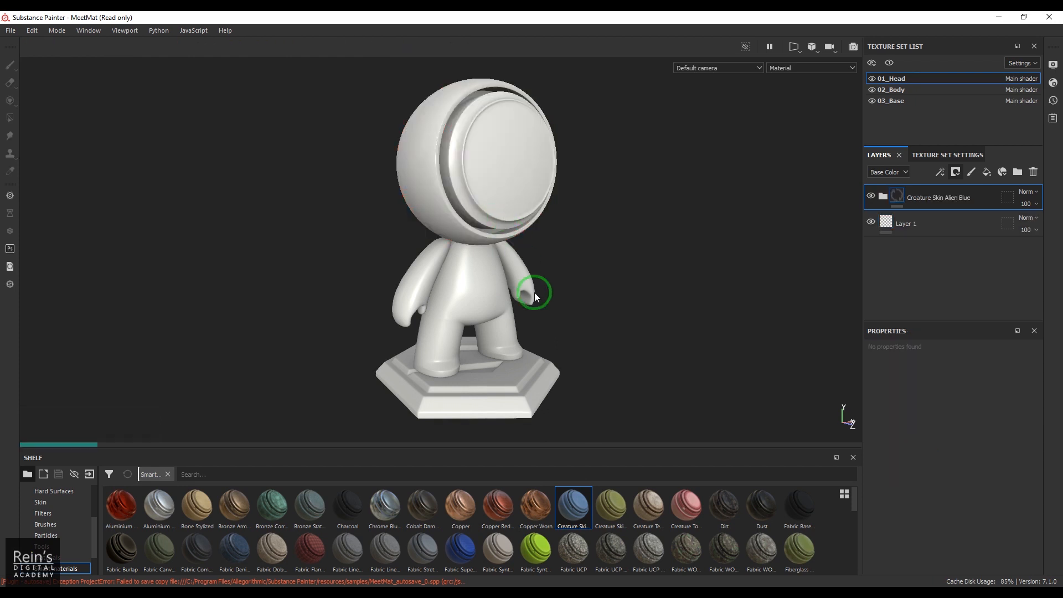
# Step: On the body texture set, stack Creature Skin Green Smooth above Creature Skin Alien Blue
pyautogui.click(572, 507)
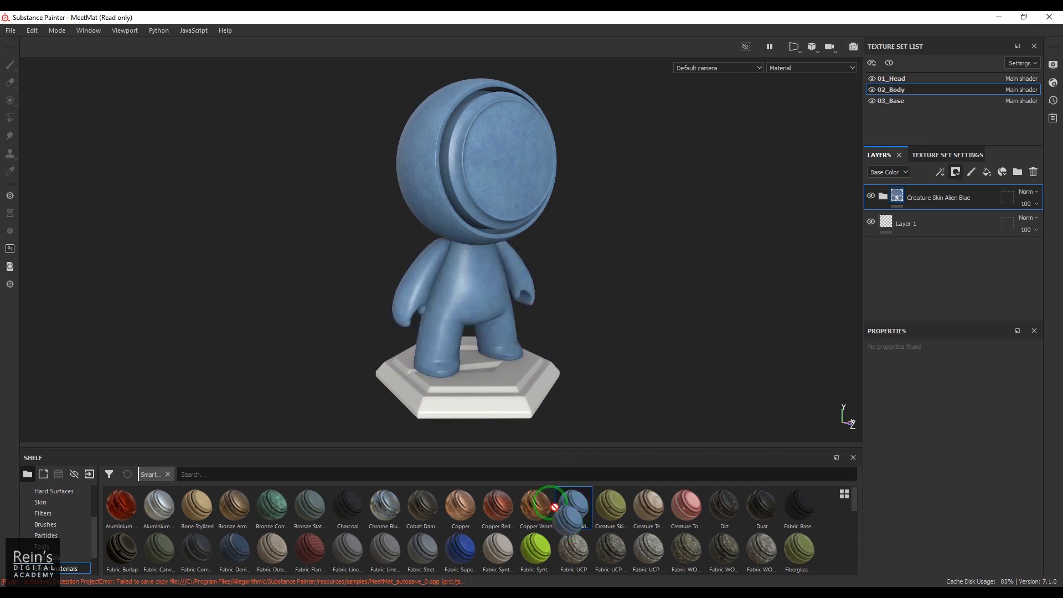
pyautogui.click(891, 100)
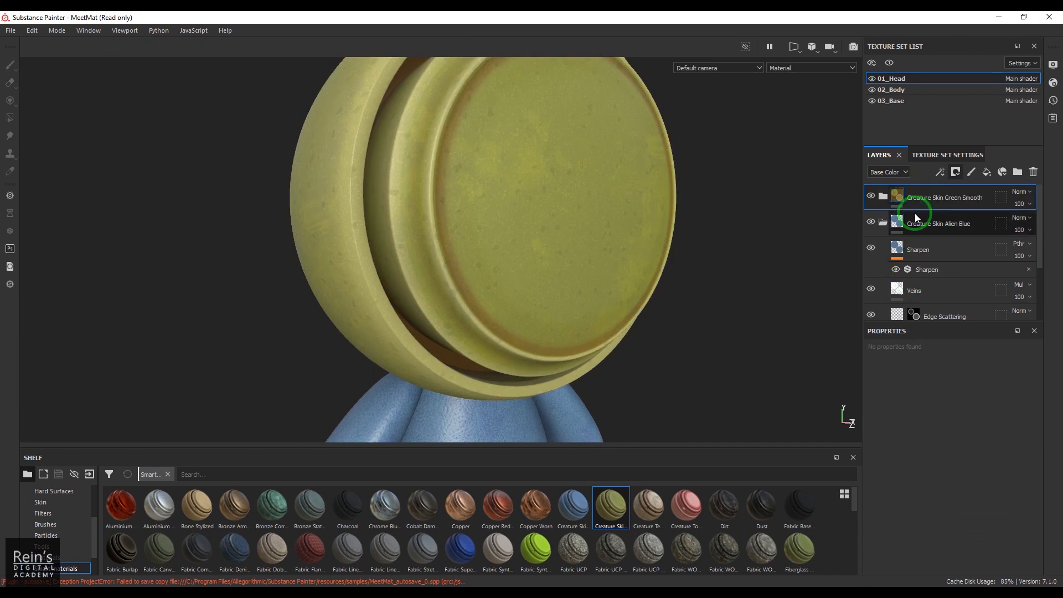
pyautogui.moveTo(961, 217)
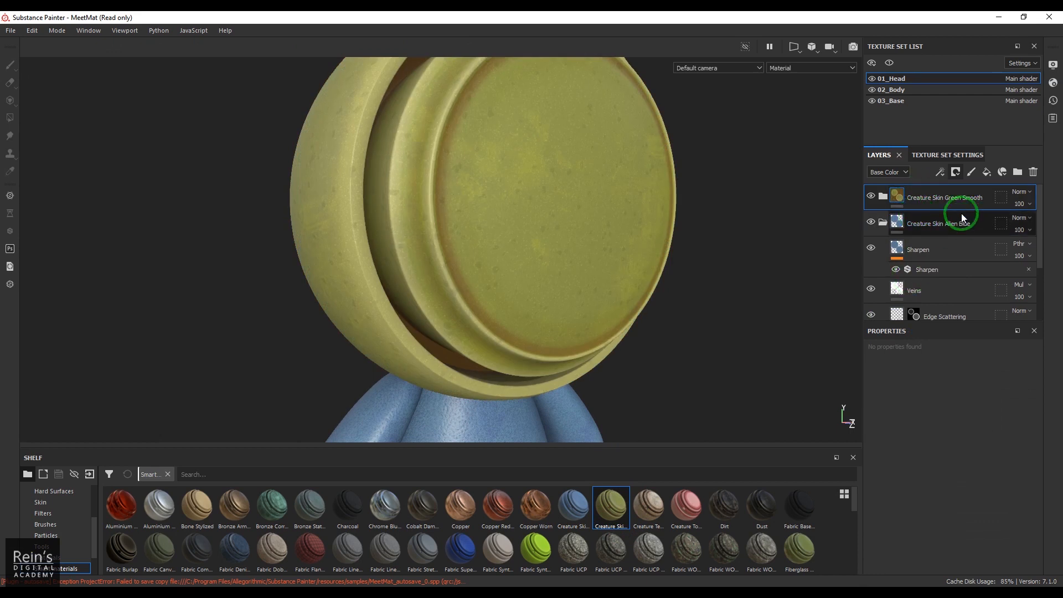
# Step: Give the Creature Skin Green Smooth layer a white mask and add a generator to it
pyautogui.click(956, 171)
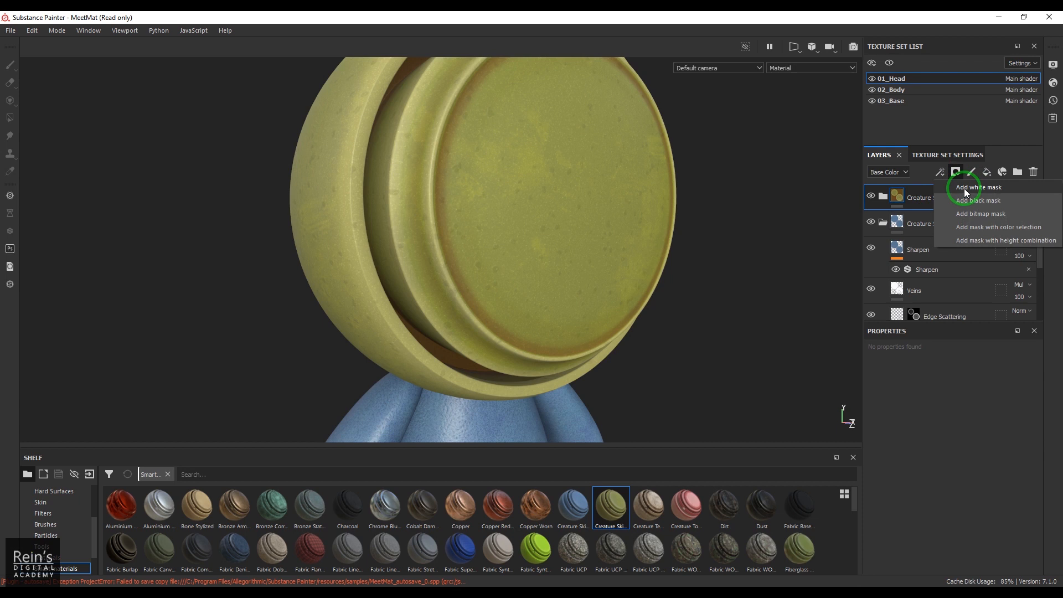
pyautogui.click(976, 187)
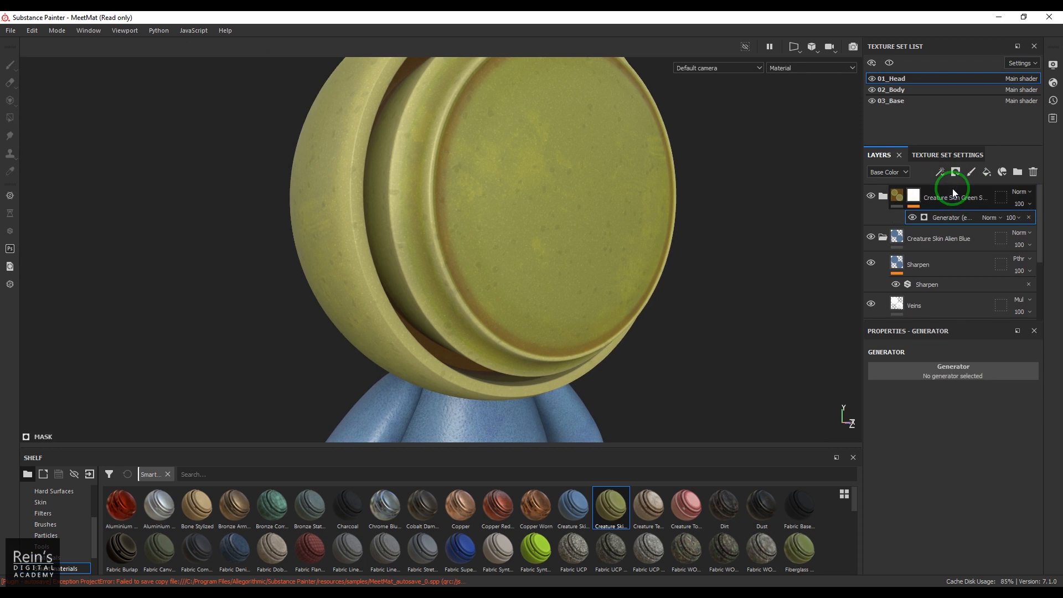
pyautogui.click(952, 371)
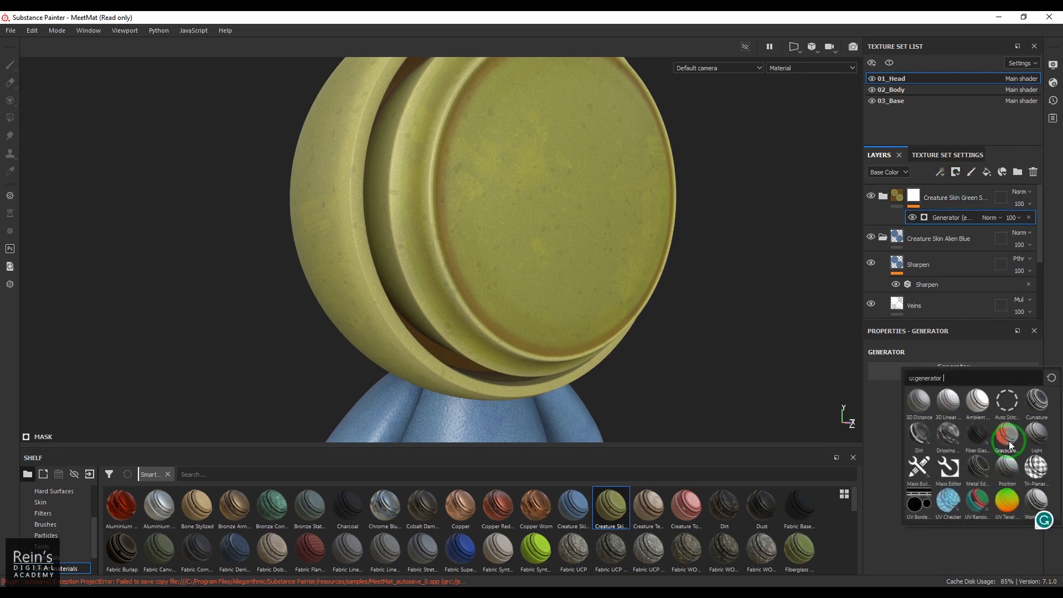
pyautogui.moveTo(1007, 441)
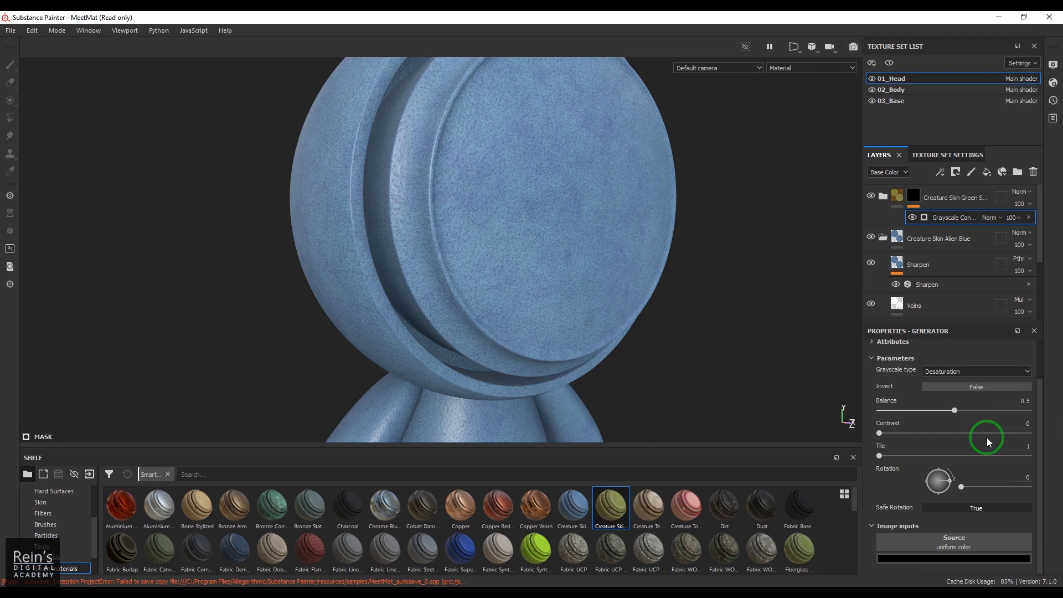
# Step: Set the Grayscale Conversion generator's Source to the 01_Head_id texture
pyautogui.click(953, 543)
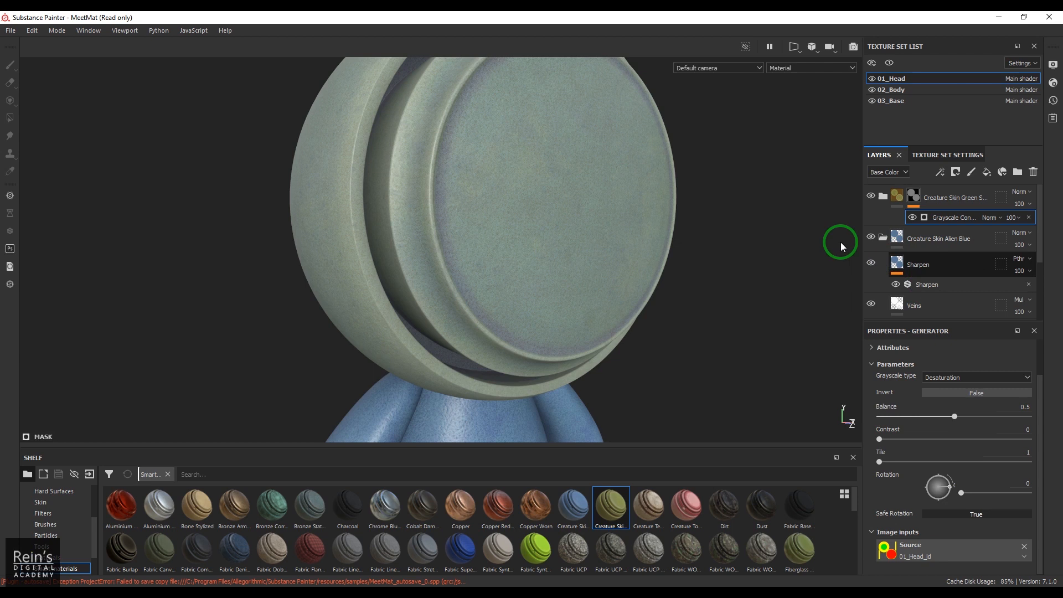
pyautogui.moveTo(592, 202)
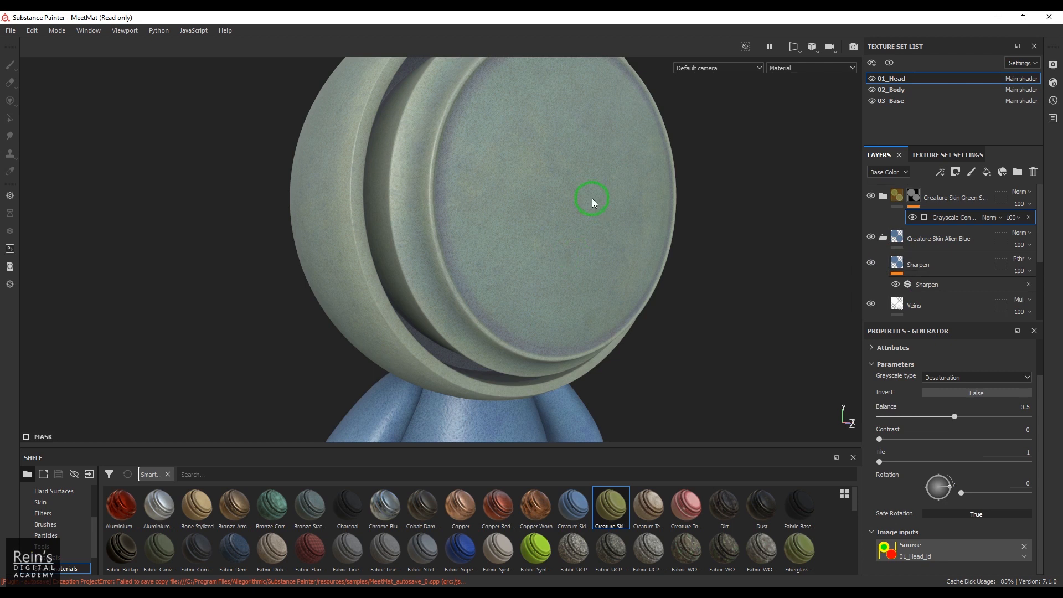
pyautogui.click(810, 68)
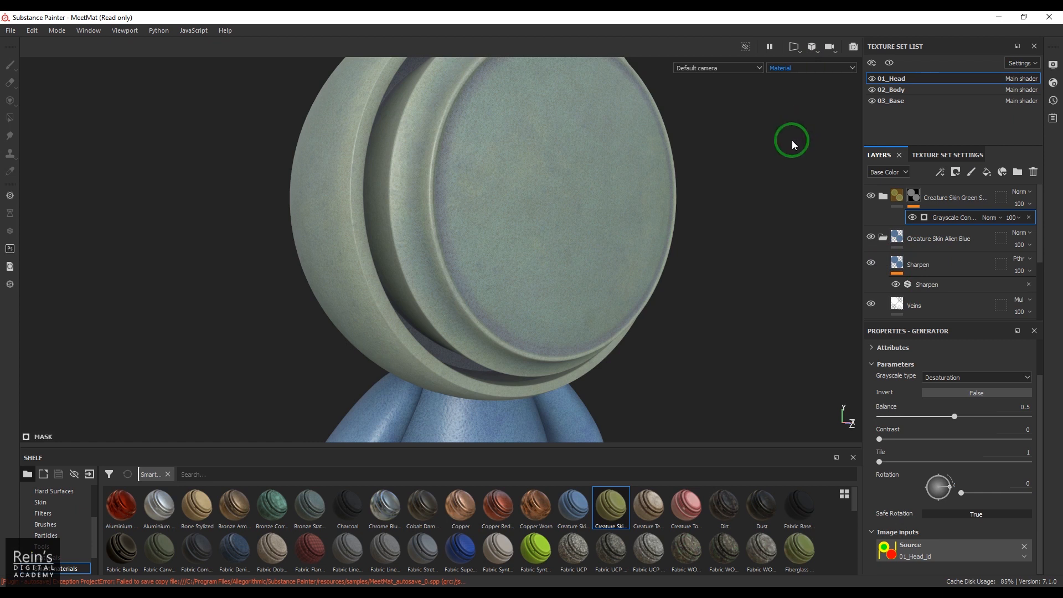
# Step: Switch the viewport display mode from Material to ID to view the colour zones
pyautogui.click(809, 67)
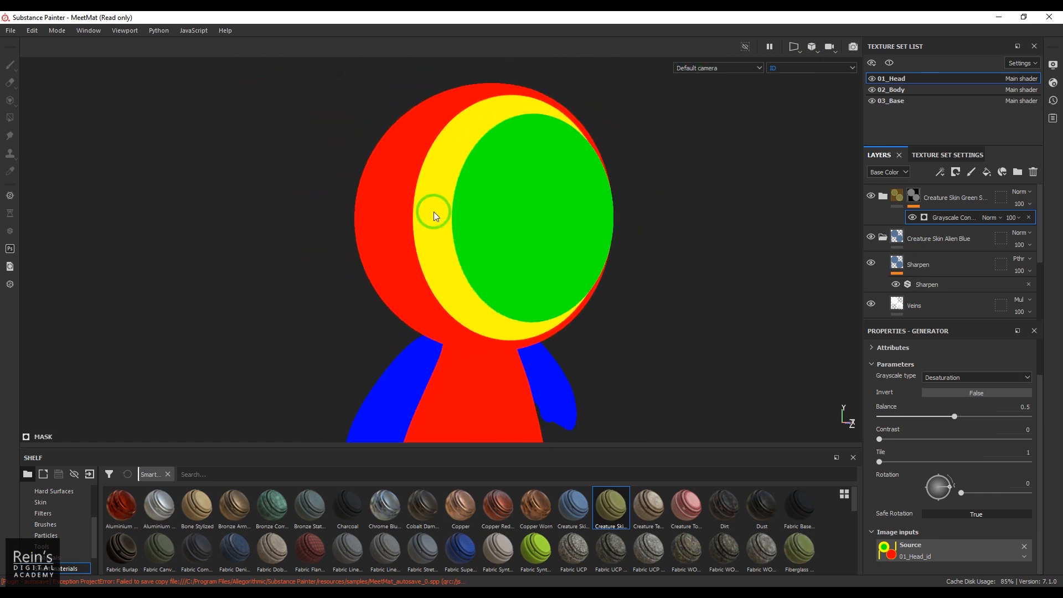
pyautogui.moveTo(395, 226)
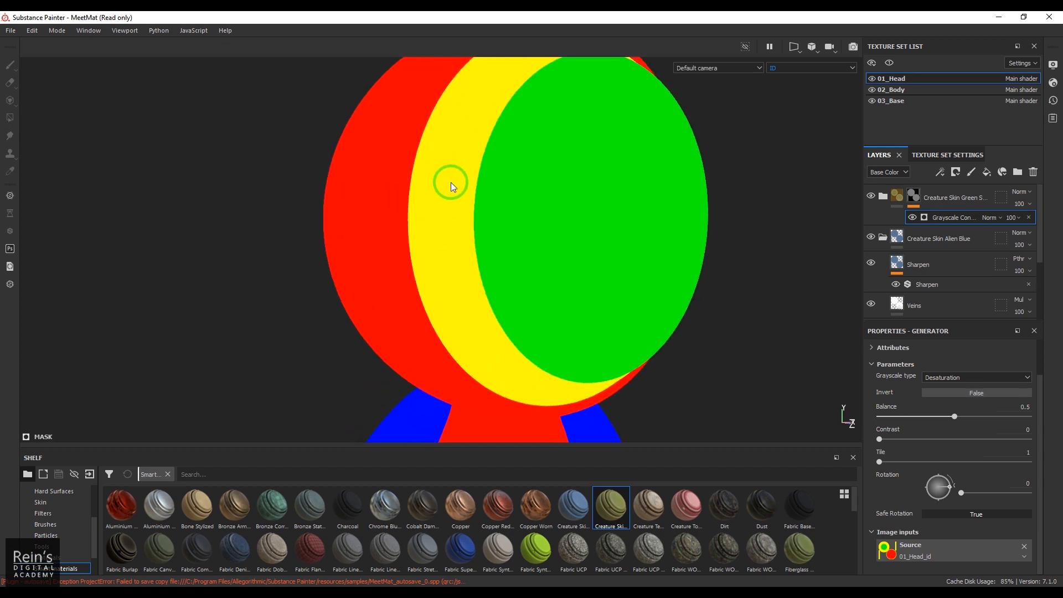
pyautogui.moveTo(456, 151)
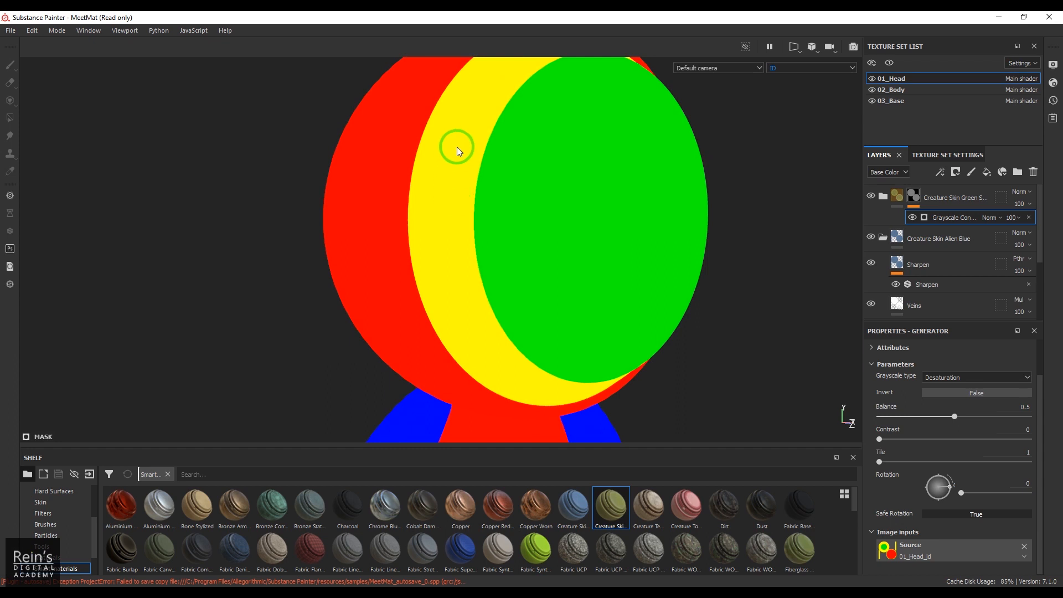
pyautogui.moveTo(446, 194)
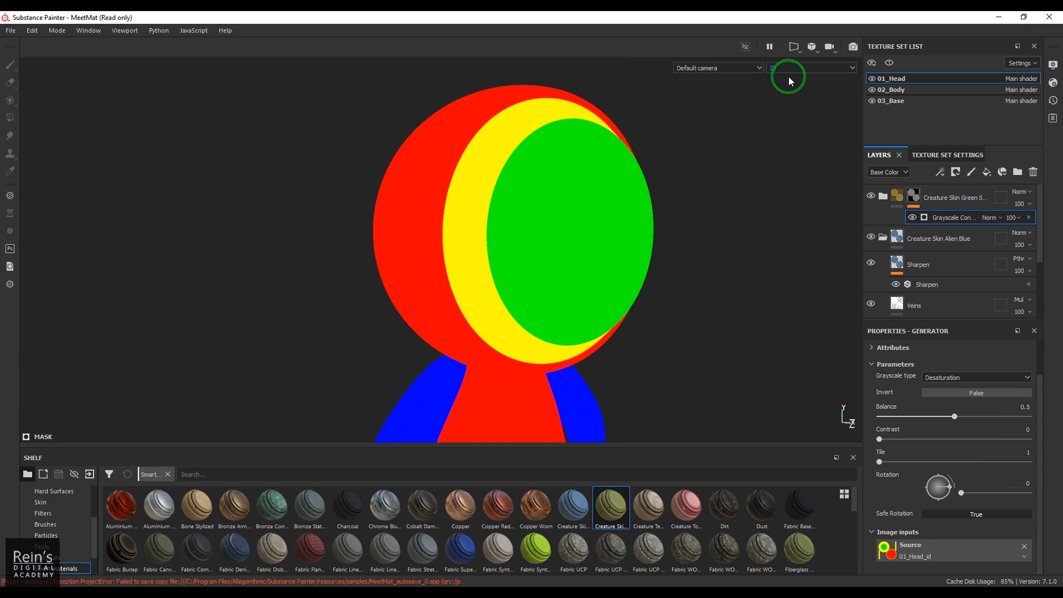
pyautogui.click(812, 68)
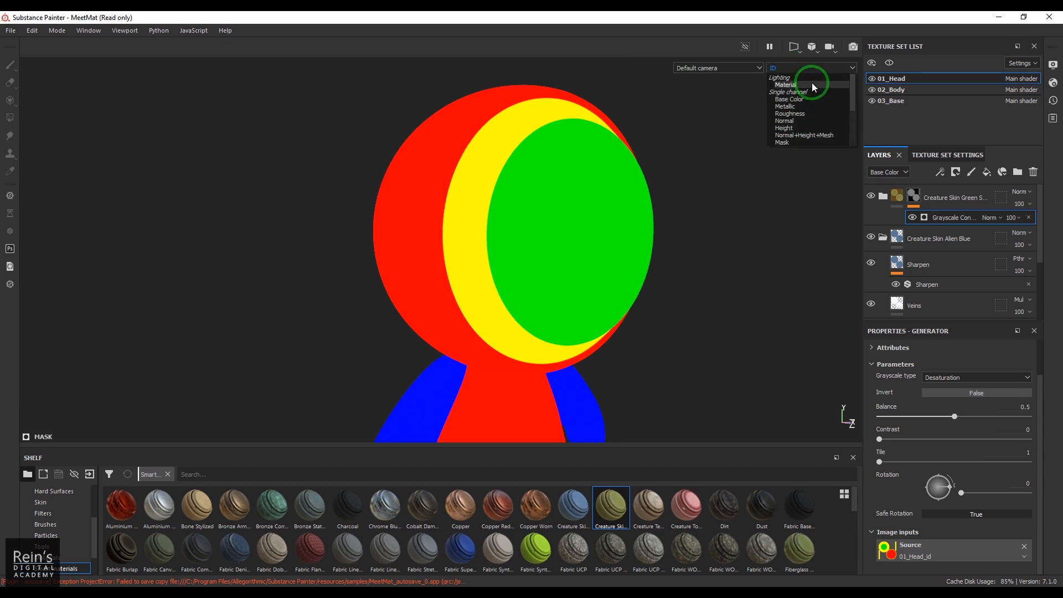
# Step: Return the viewport to Material and set the Grayscale type to Red channel
pyautogui.click(785, 84)
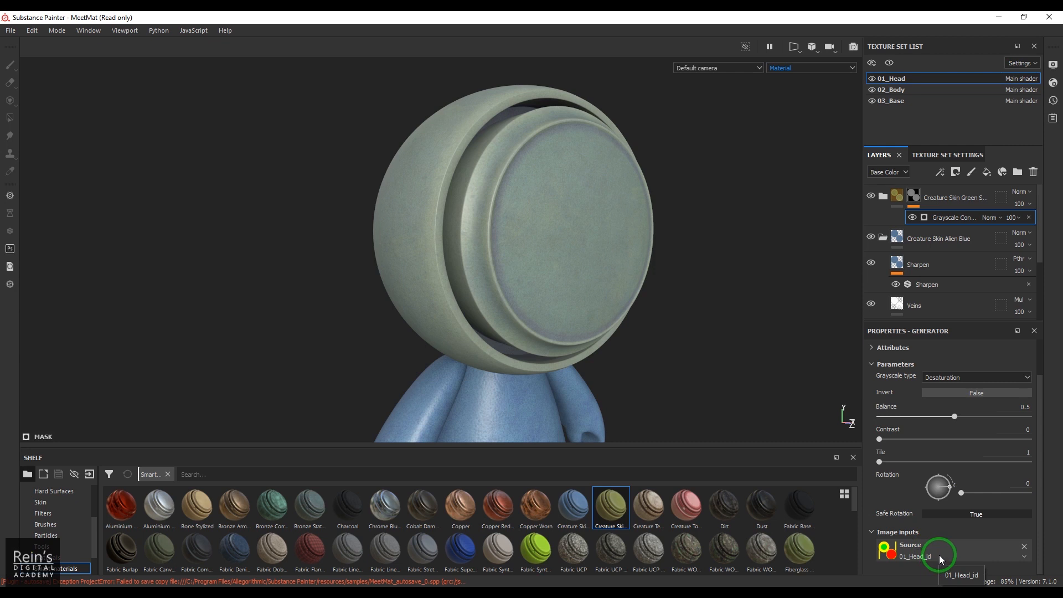
pyautogui.moveTo(532, 220)
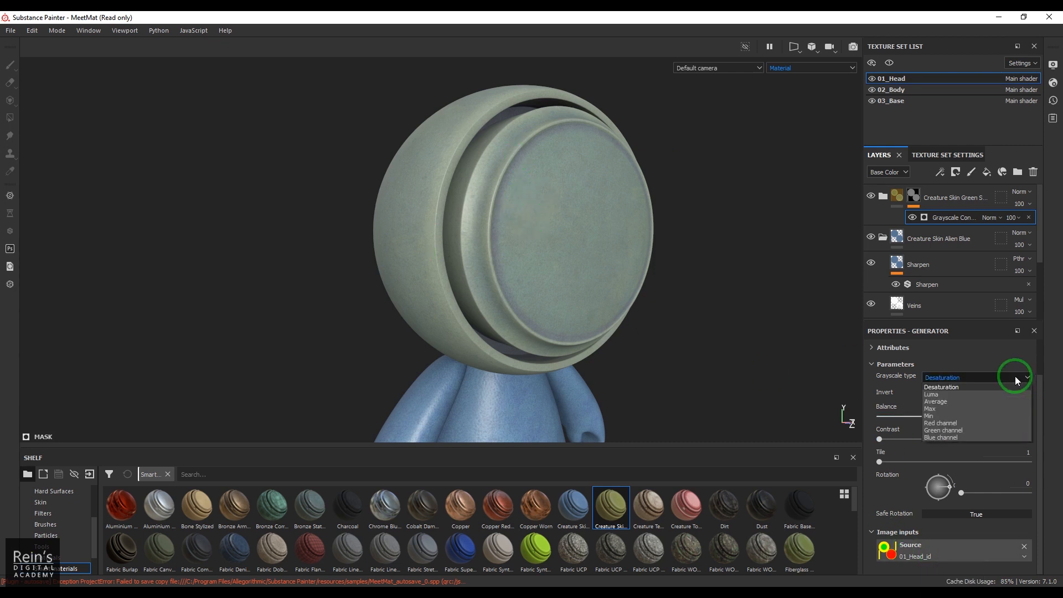
pyautogui.moveTo(999, 425)
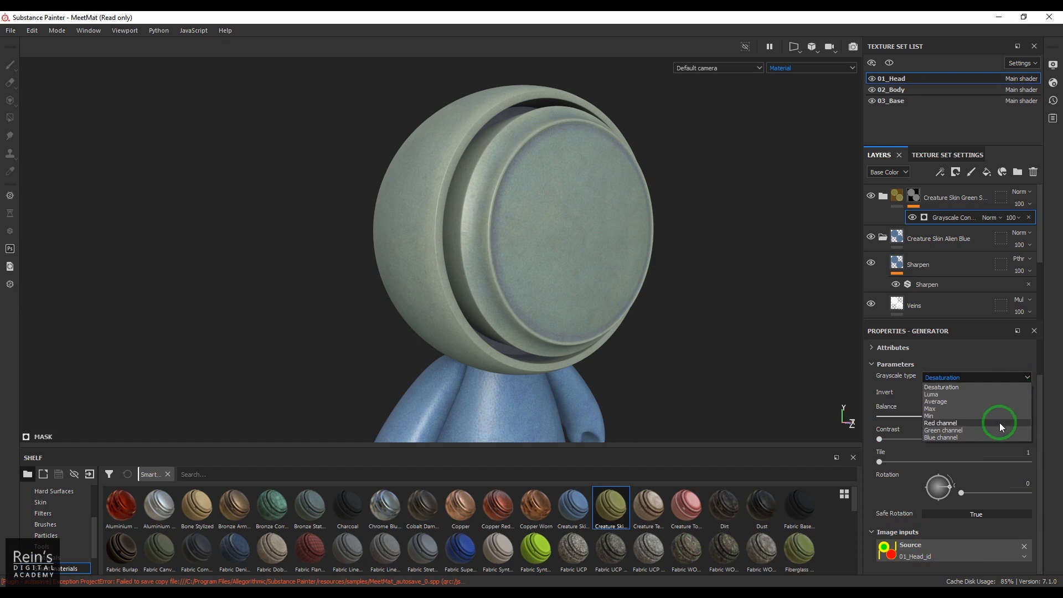
pyautogui.click(940, 423)
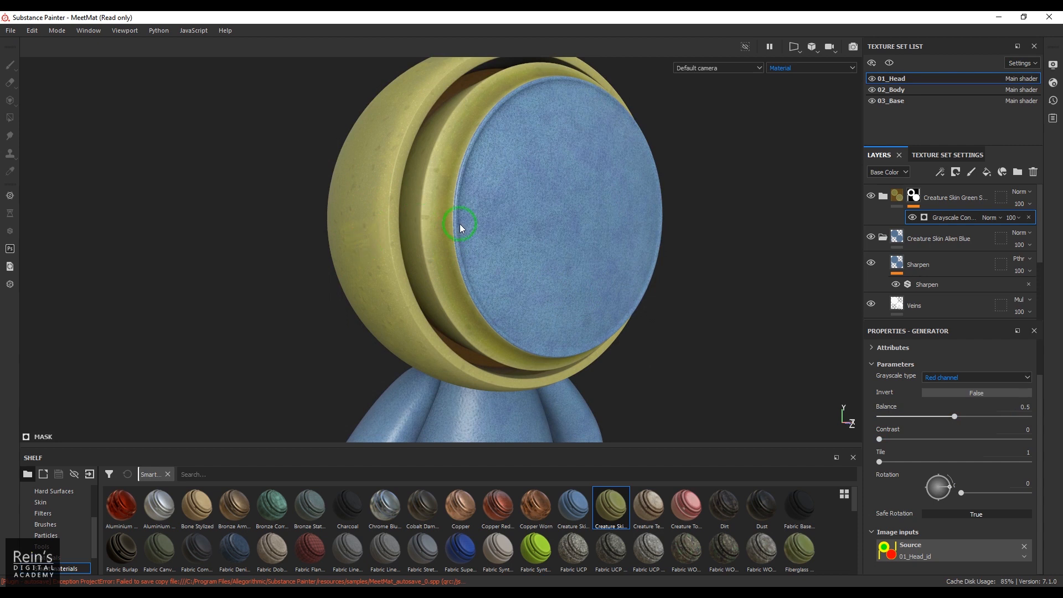
pyautogui.moveTo(437, 218)
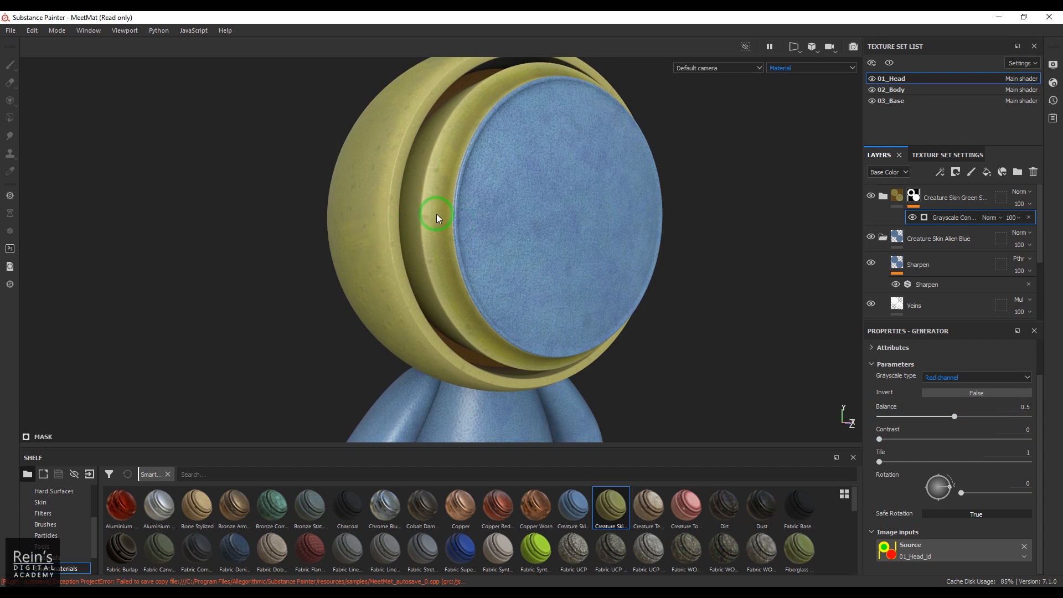
pyautogui.moveTo(564, 242)
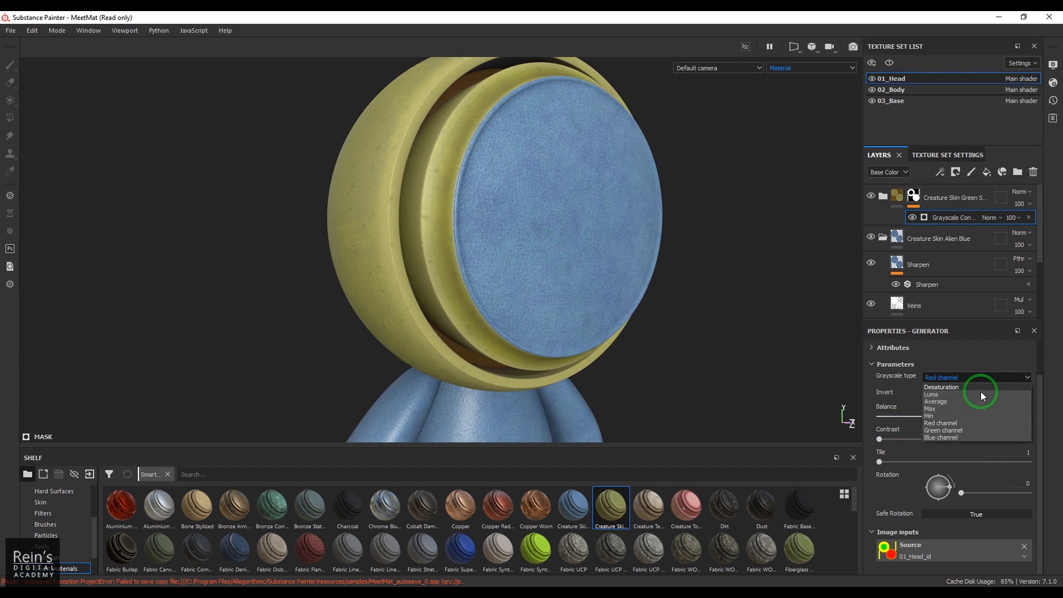
# Step: Try the Green channel, Desaturation, Luma and Average grayscale conversion types on the mask
pyautogui.click(942, 430)
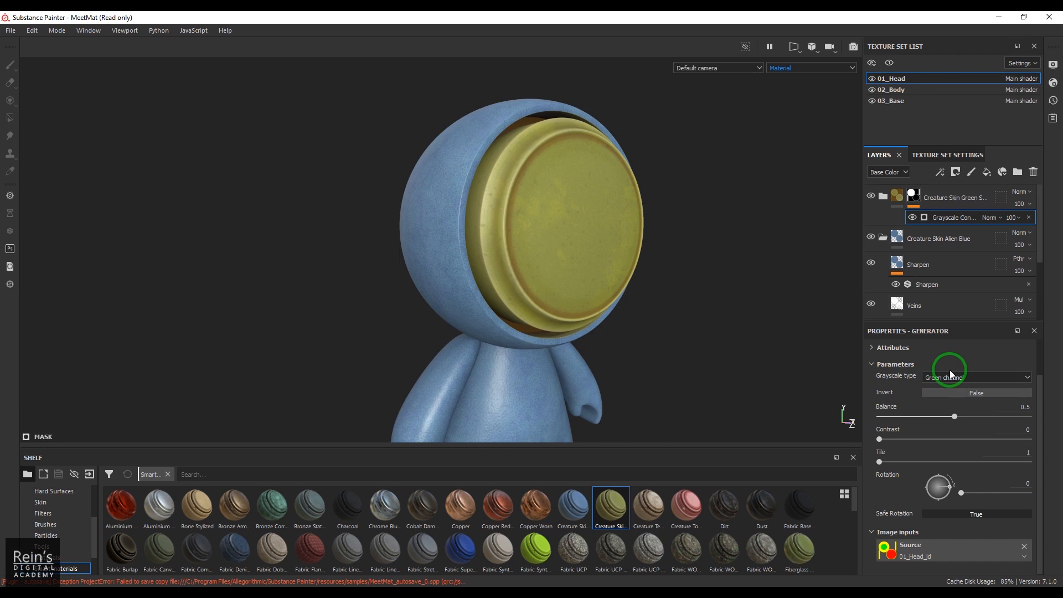
pyautogui.click(975, 377)
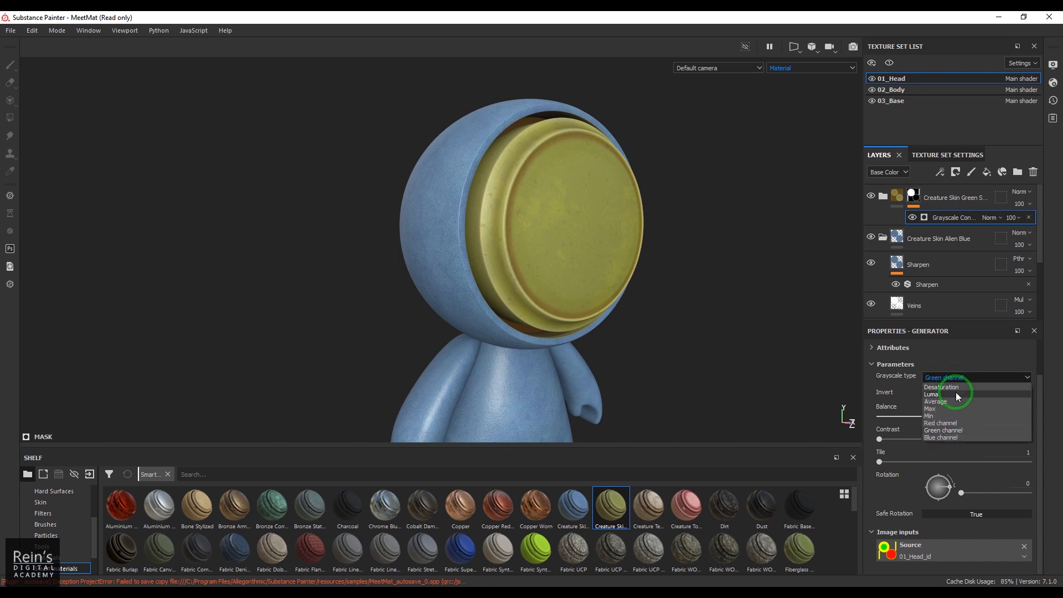
pyautogui.click(940, 386)
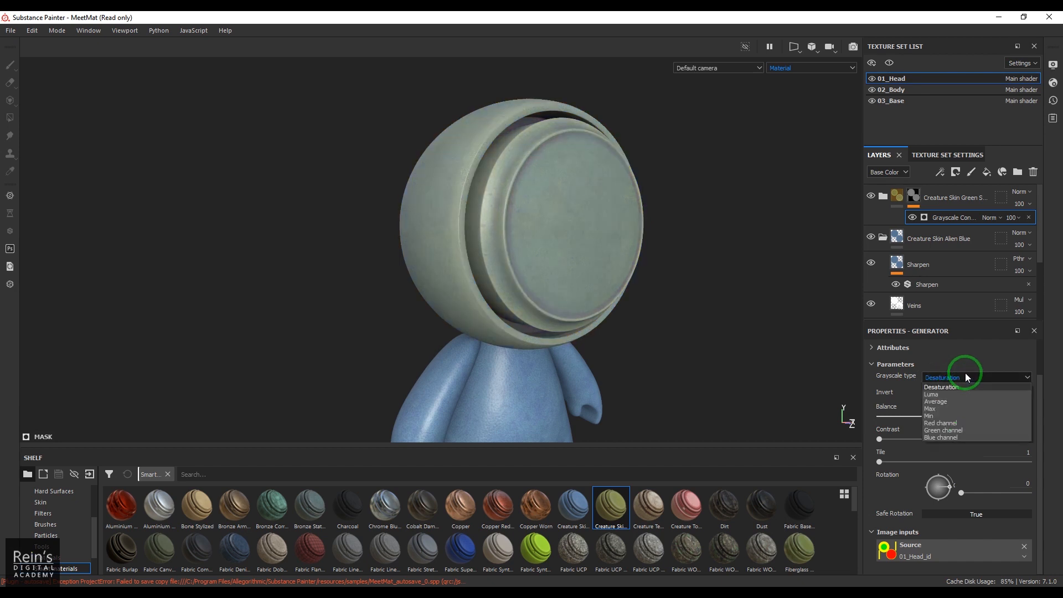
pyautogui.click(933, 393)
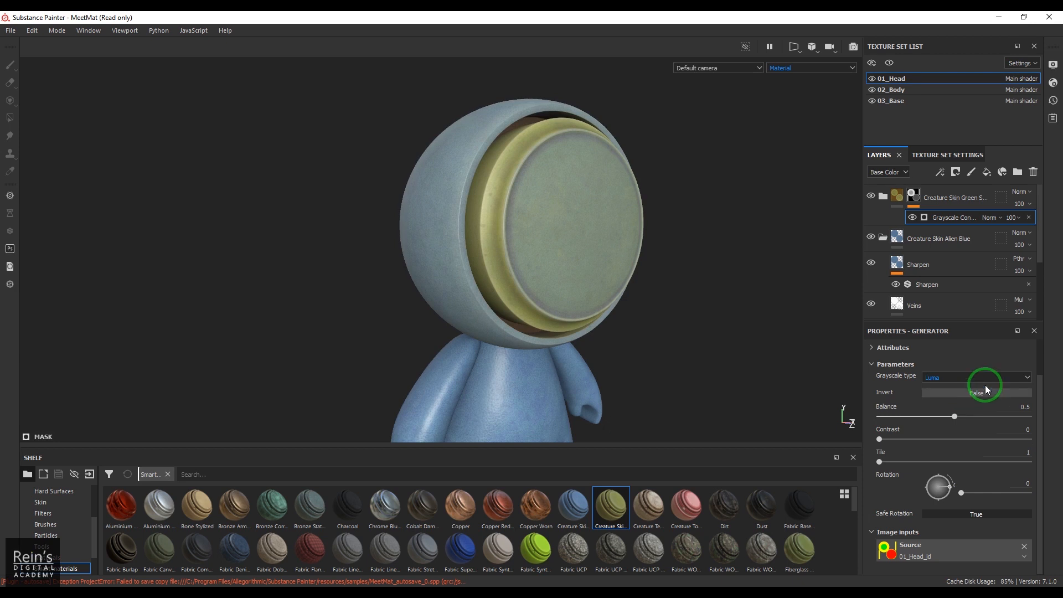
pyautogui.click(975, 377)
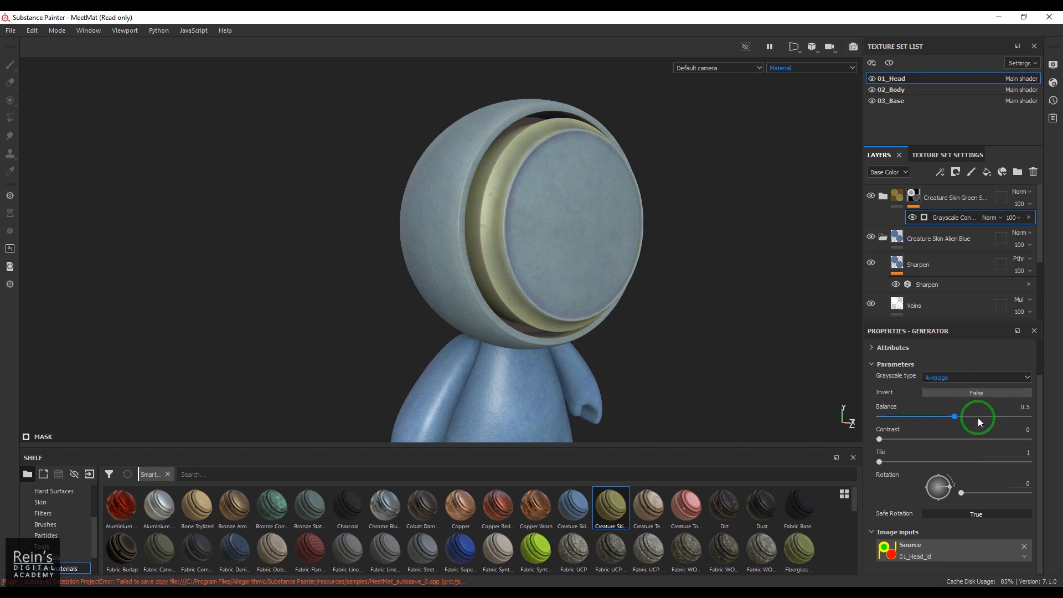
# Step: Try Max and Min, settle on Red channel, and hide the green skin group
pyautogui.click(976, 377)
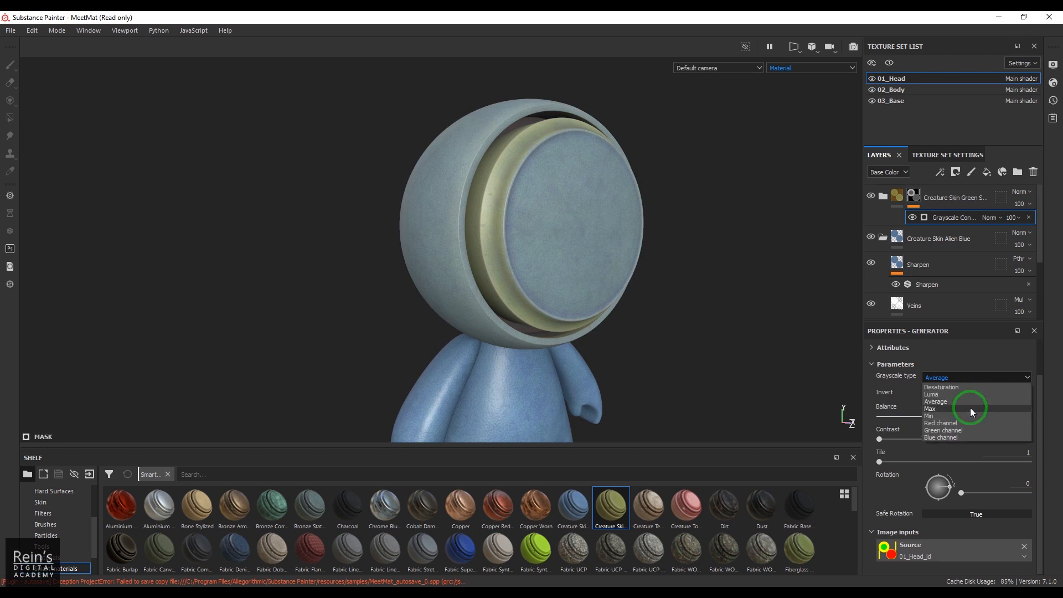
pyautogui.click(930, 408)
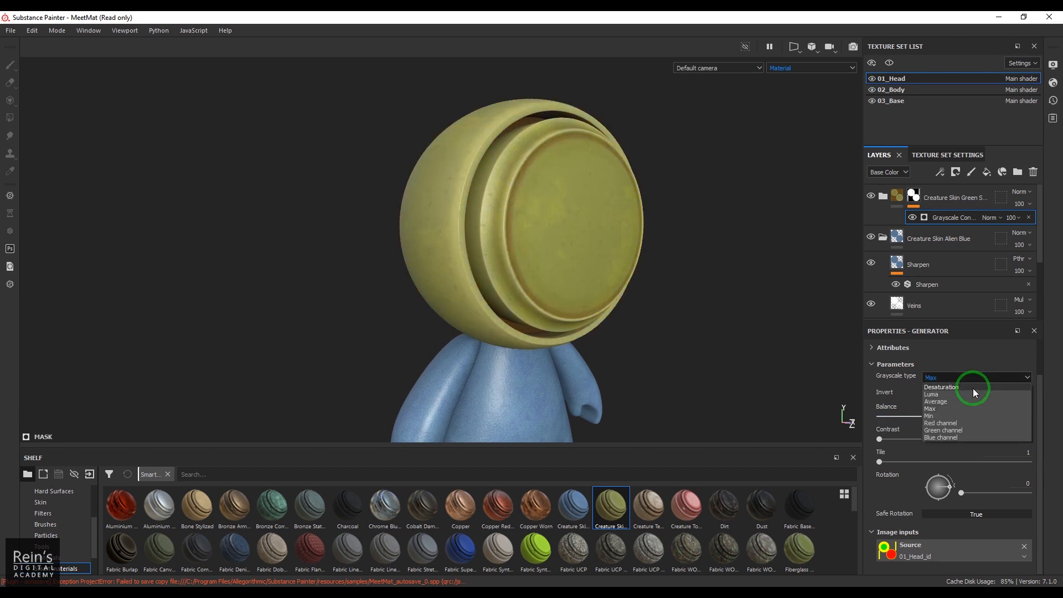
pyautogui.click(929, 415)
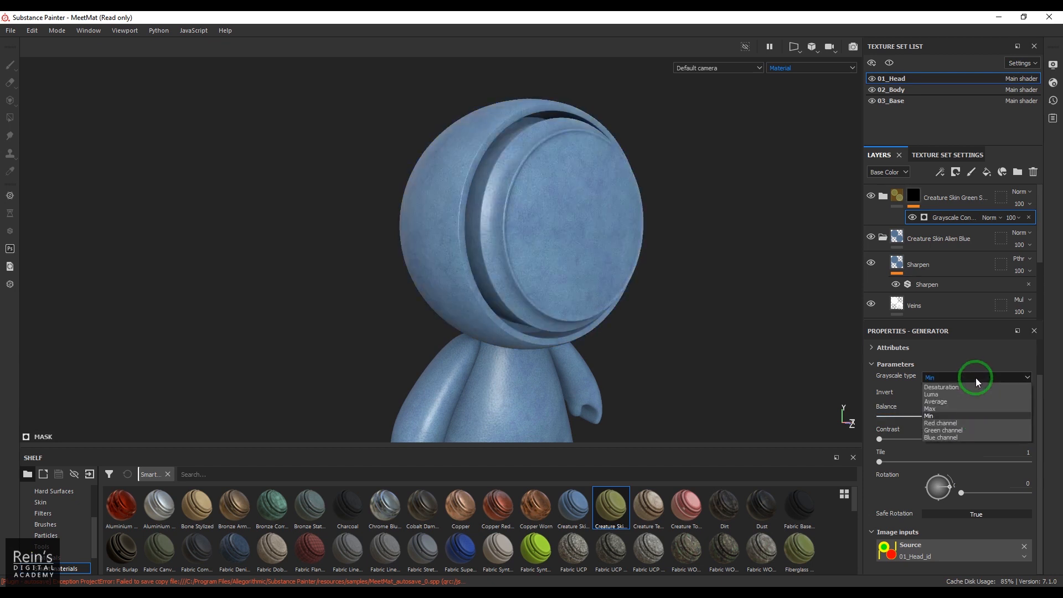
pyautogui.click(941, 423)
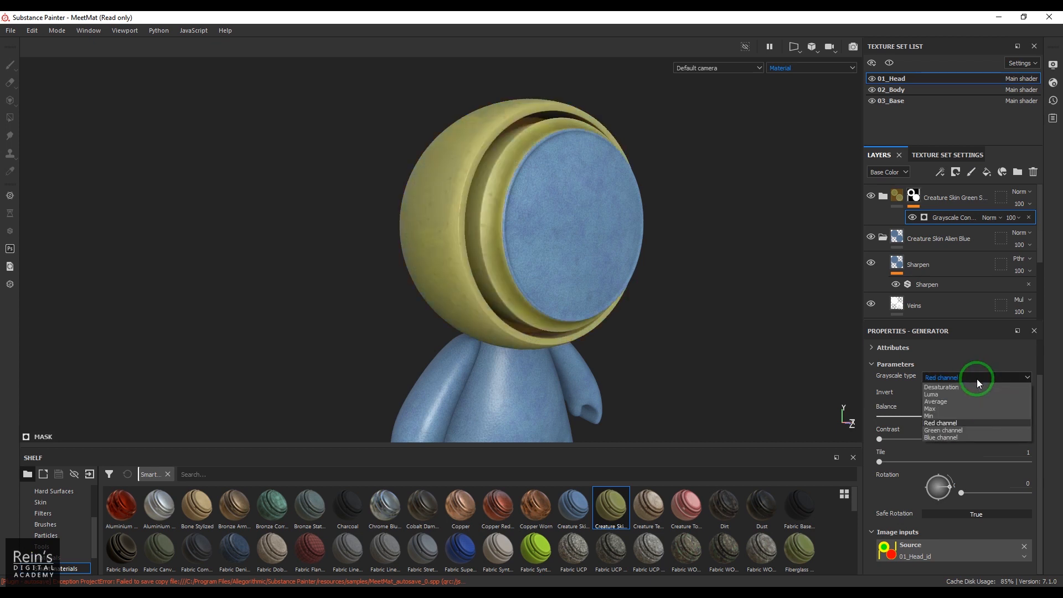
pyautogui.moveTo(977, 426)
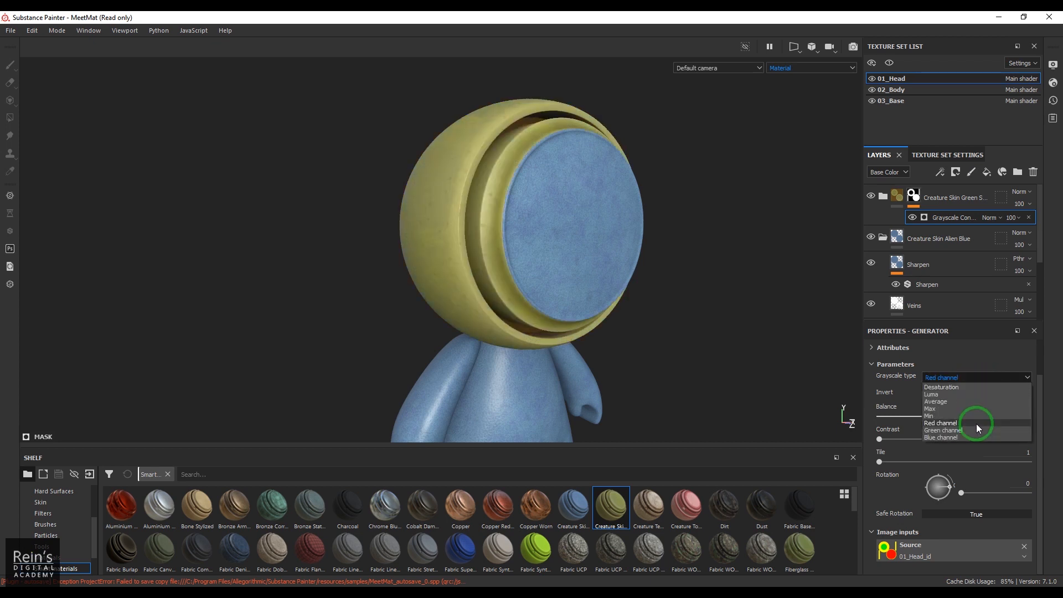
pyautogui.click(941, 423)
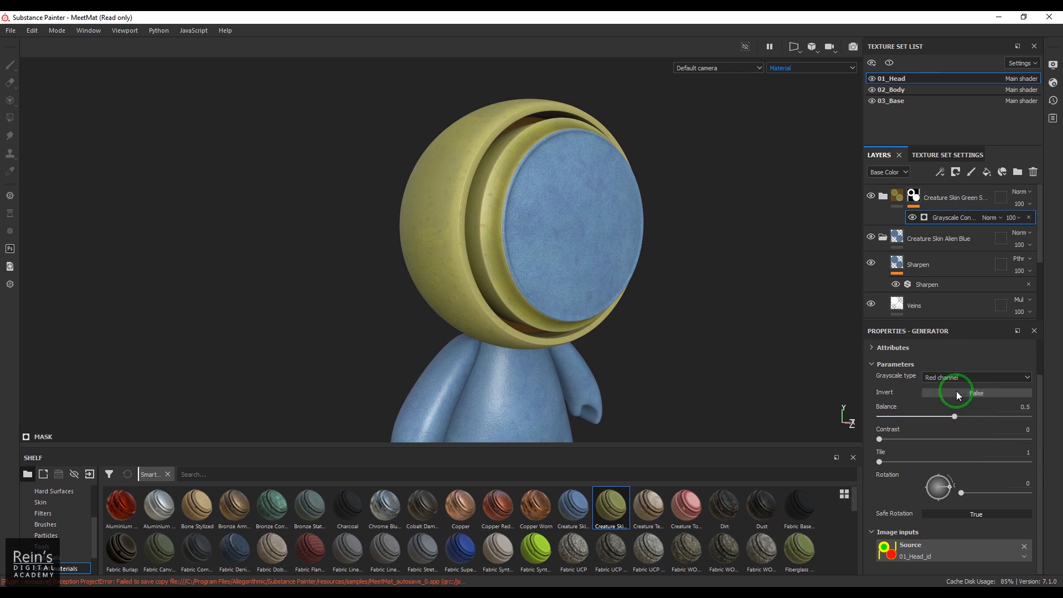
pyautogui.moveTo(915, 559)
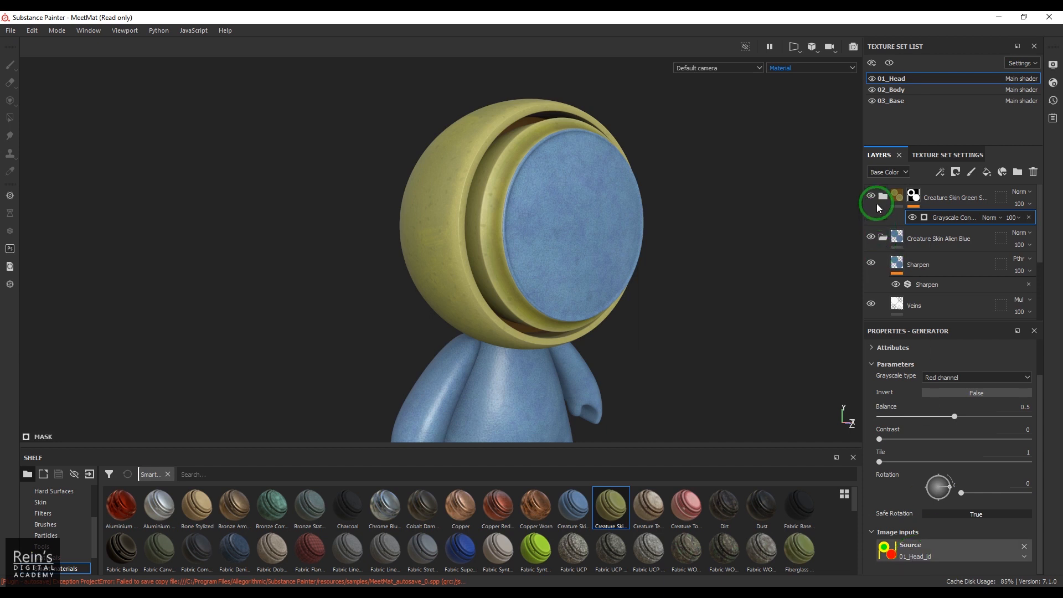
pyautogui.click(870, 197)
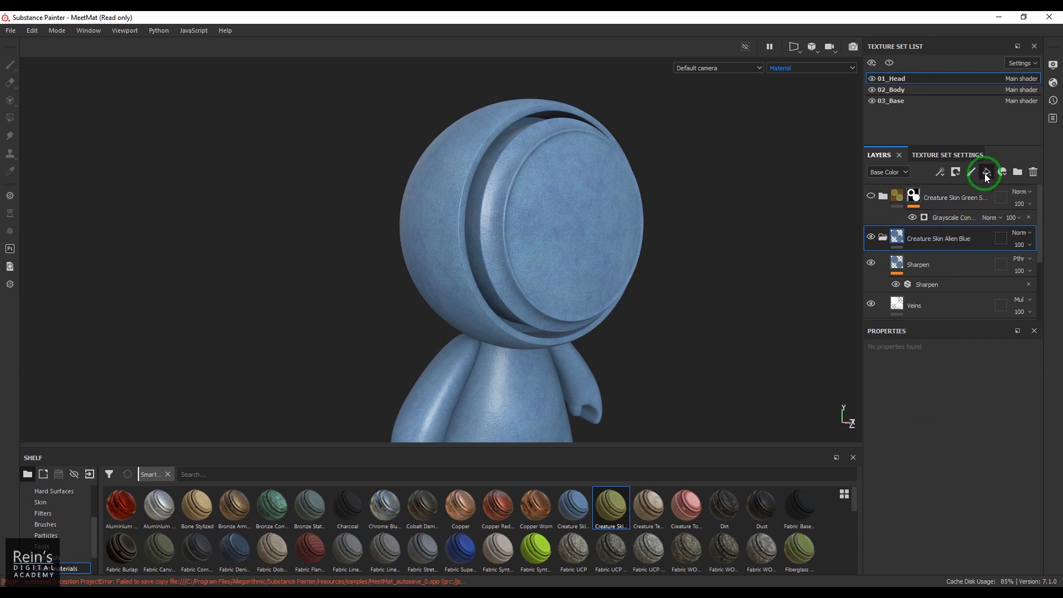
# Step: Add a base-colour-only fill layer with a paint effect above the blue skin
pyautogui.click(984, 172)
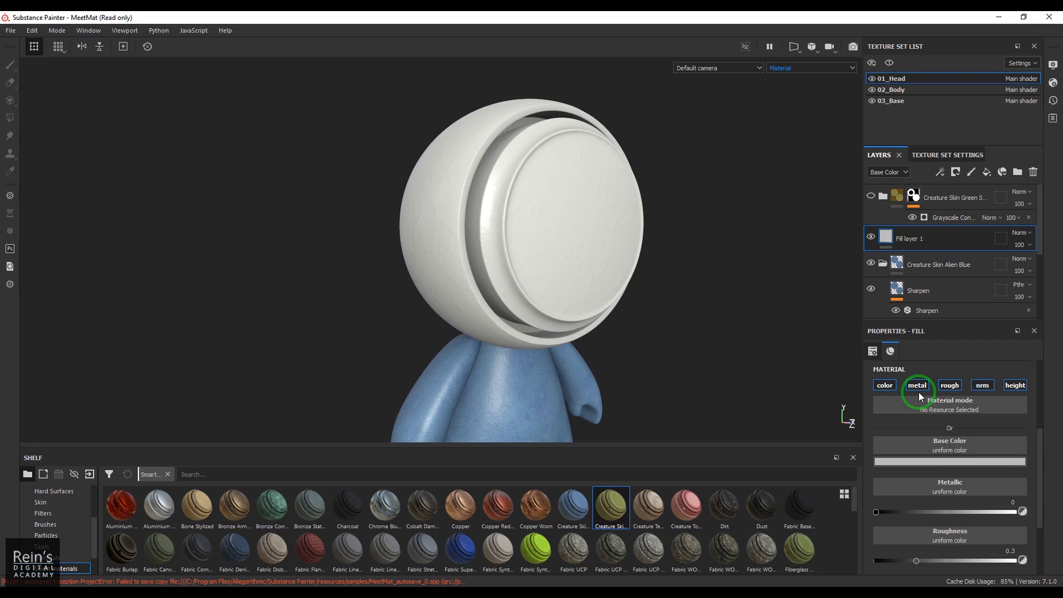
pyautogui.click(884, 385)
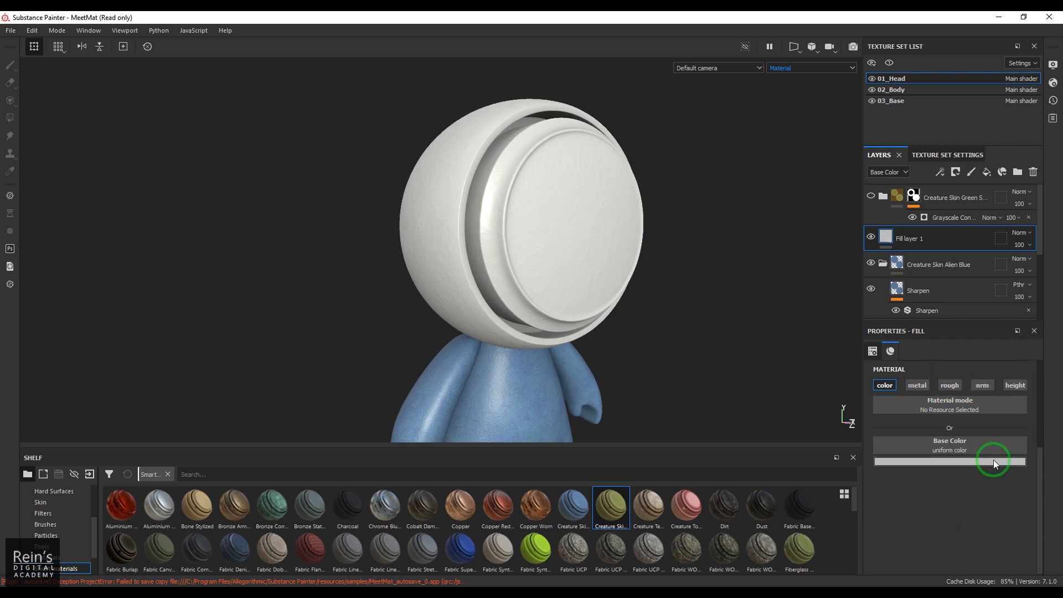
pyautogui.moveTo(956, 504)
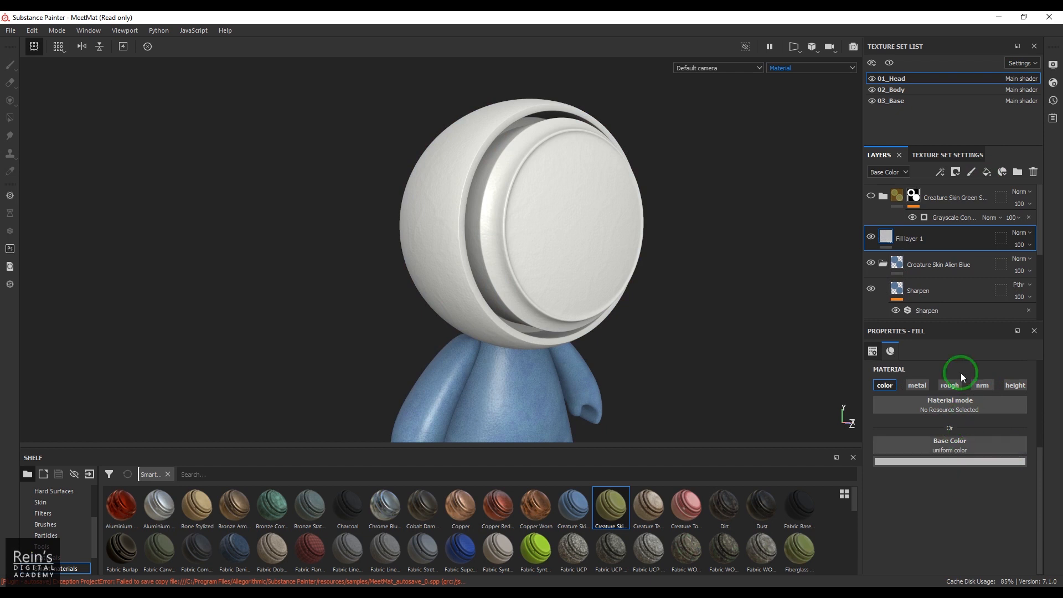
pyautogui.click(940, 172)
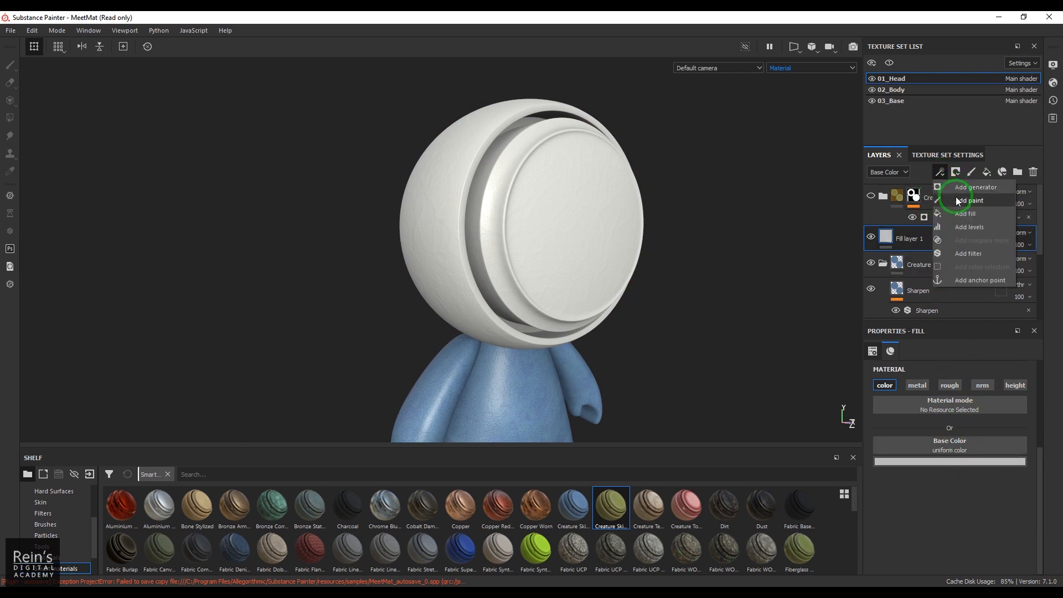
pyautogui.click(969, 200)
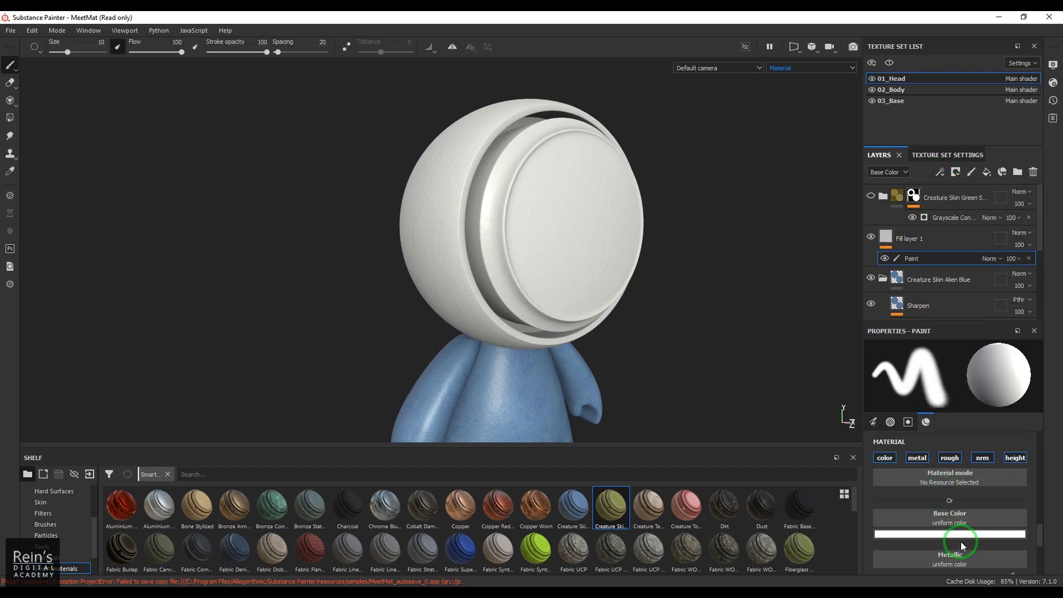
# Step: Make Fill layer 1's base colour black and set the paint colour to red
pyautogui.click(911, 238)
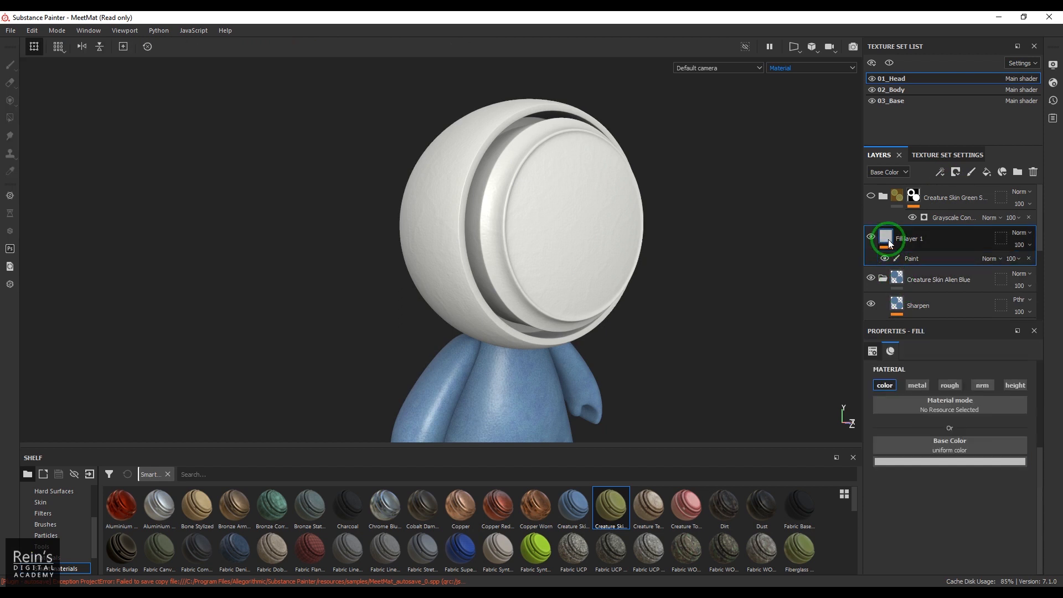
pyautogui.click(949, 461)
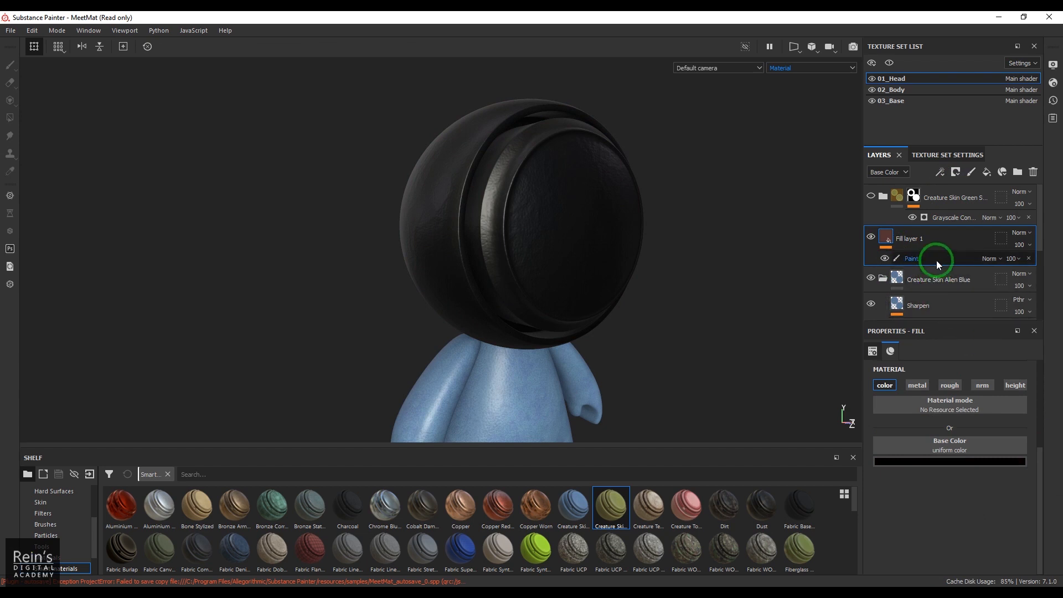
pyautogui.click(911, 258)
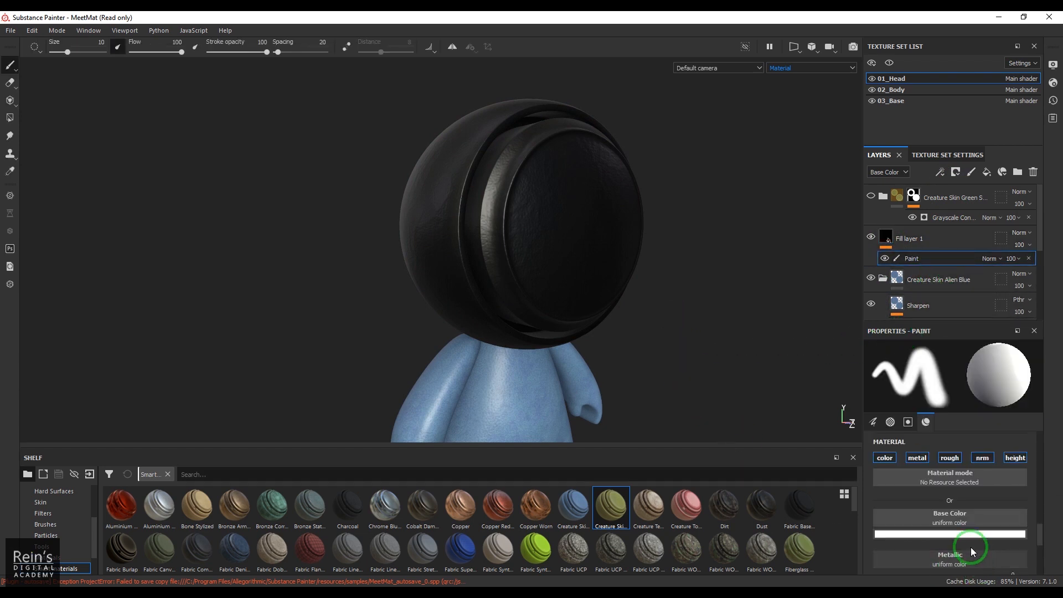
pyautogui.click(948, 534)
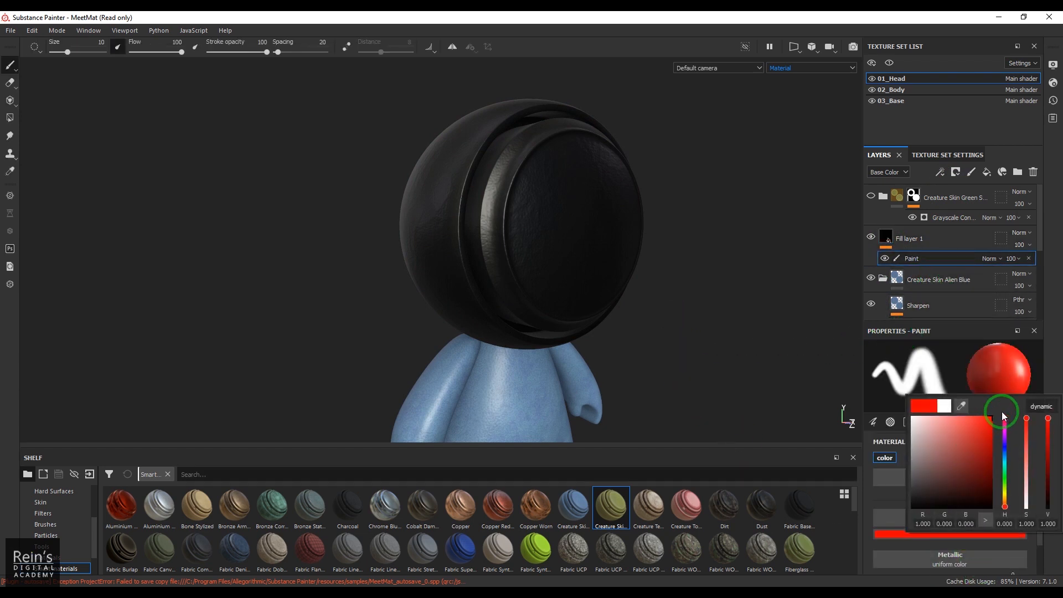
pyautogui.click(949, 456)
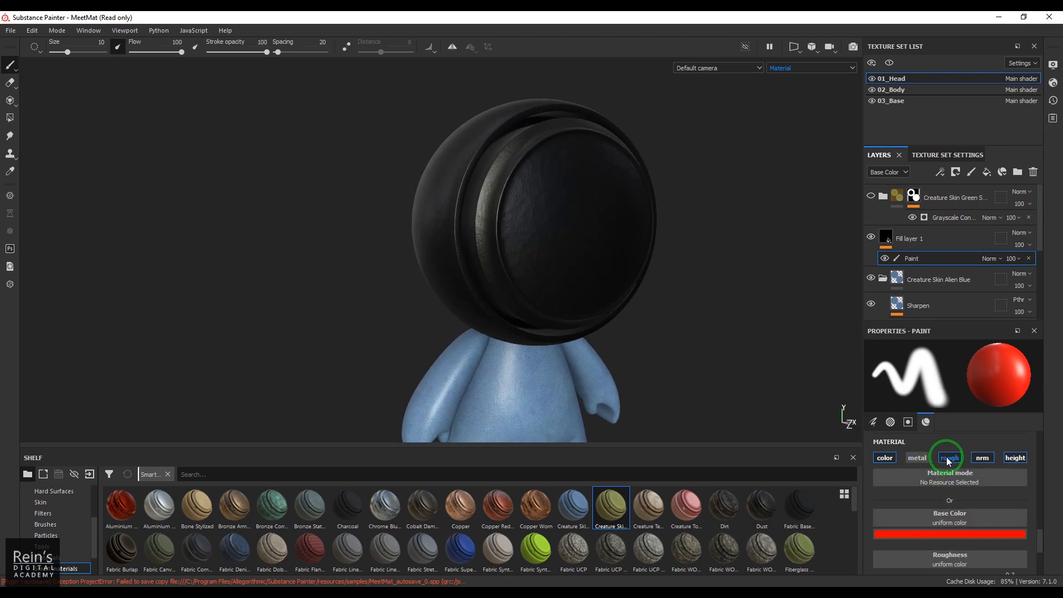
pyautogui.click(884, 457)
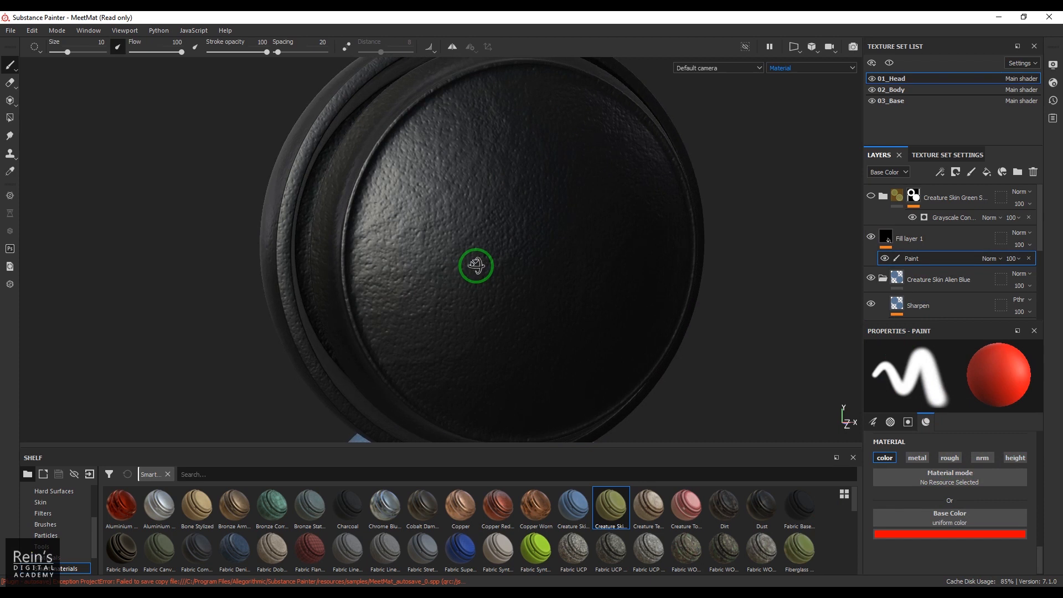
# Step: Hand-paint the word 'Red' in red across the mascot's black face
pyautogui.click(413, 219)
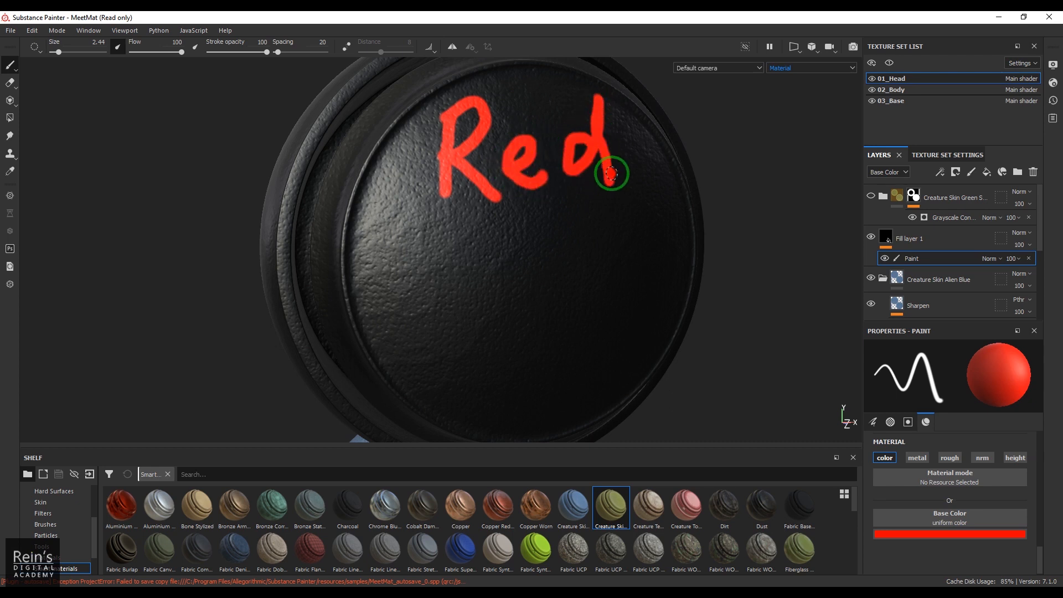
pyautogui.moveTo(929, 324)
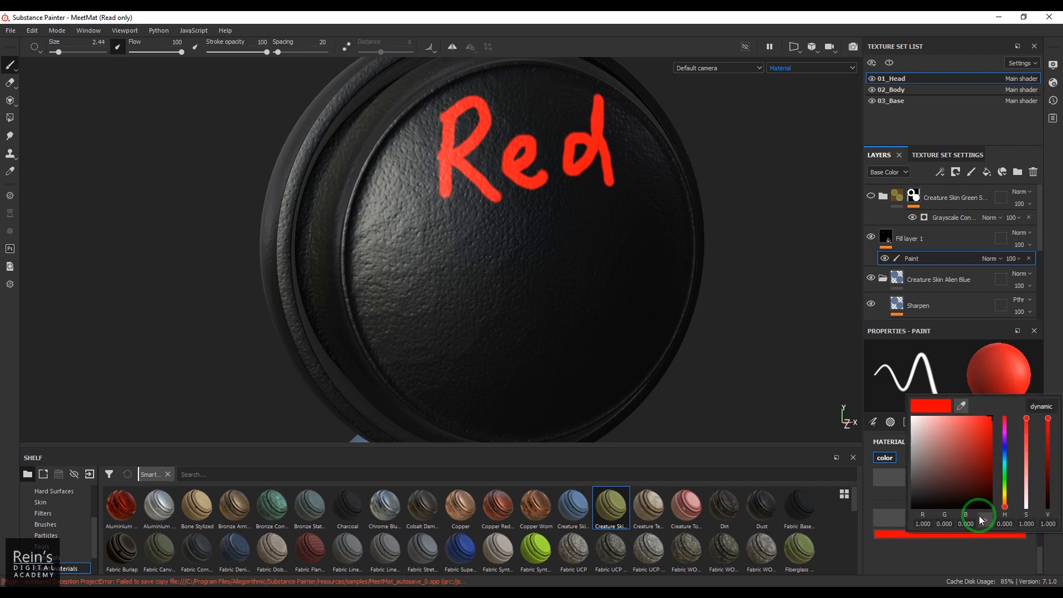
pyautogui.moveTo(956, 531)
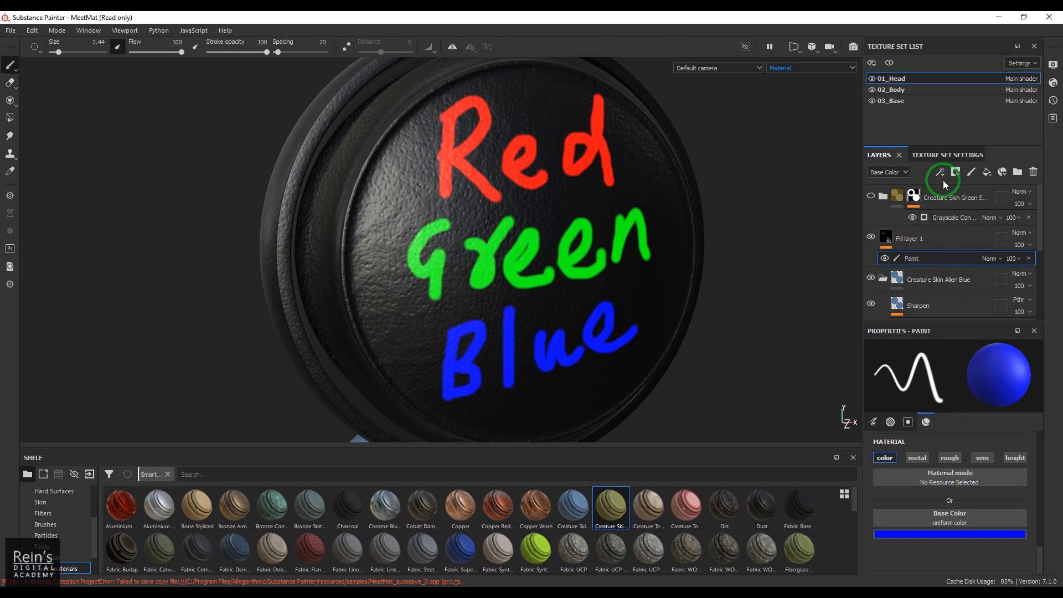
# Step: Add an anchor point to Fill layer 1 and choose it as the Grayscale Conversion source
pyautogui.click(940, 171)
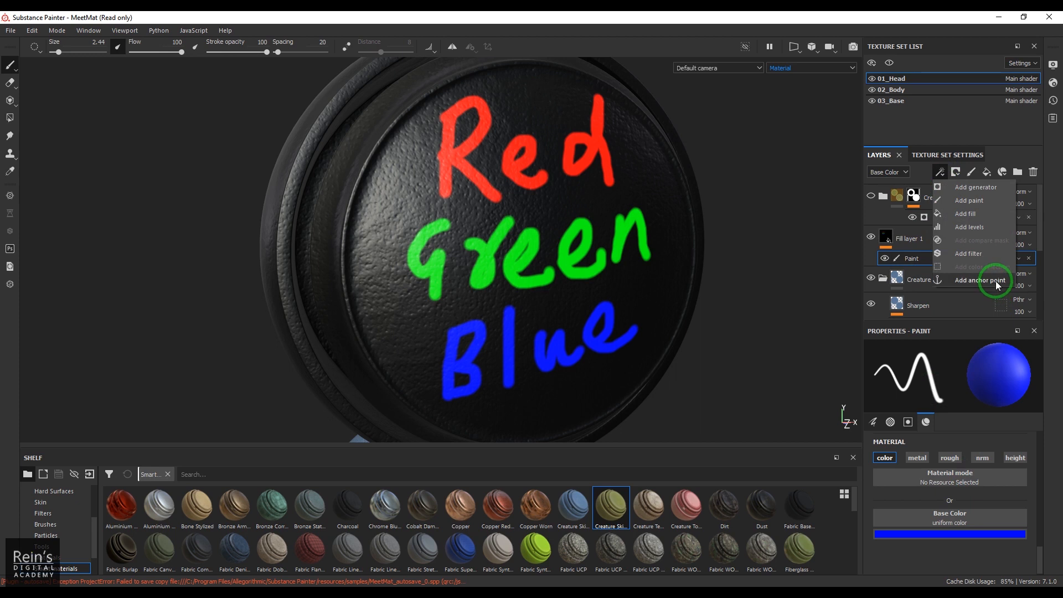
pyautogui.click(979, 281)
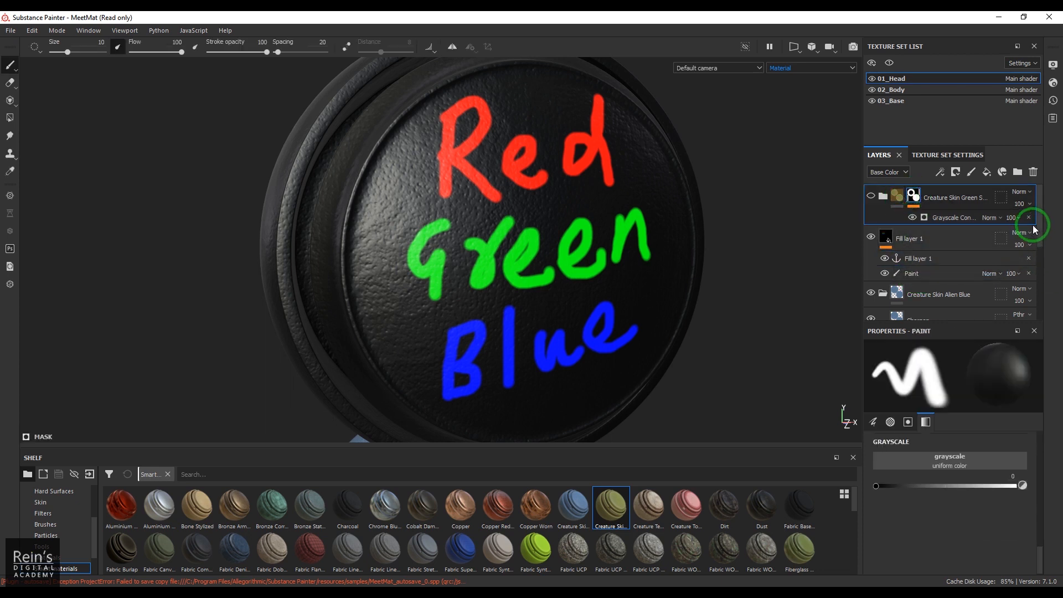
pyautogui.click(954, 217)
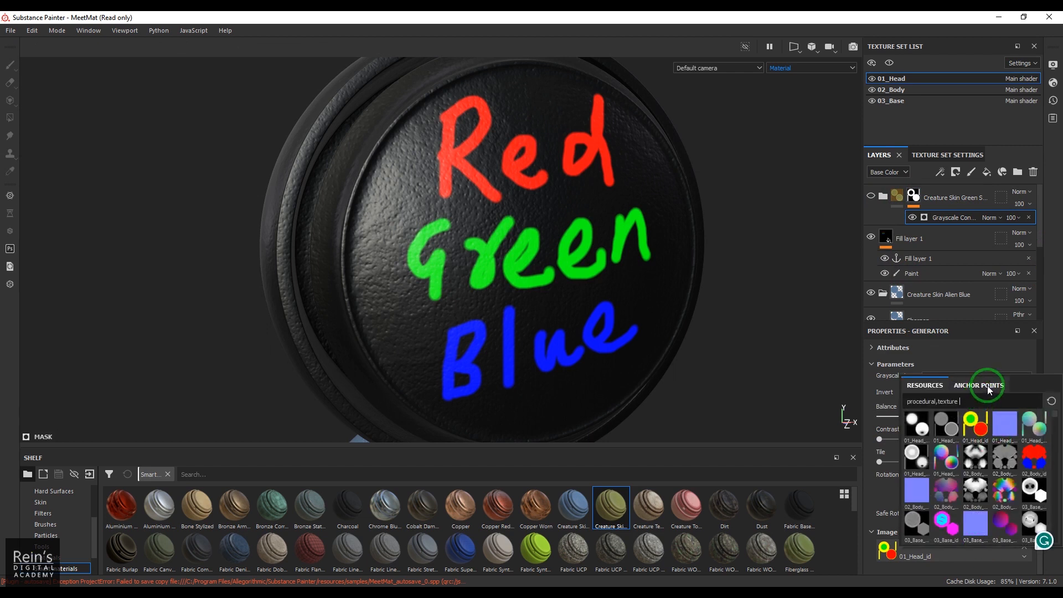
pyautogui.click(978, 385)
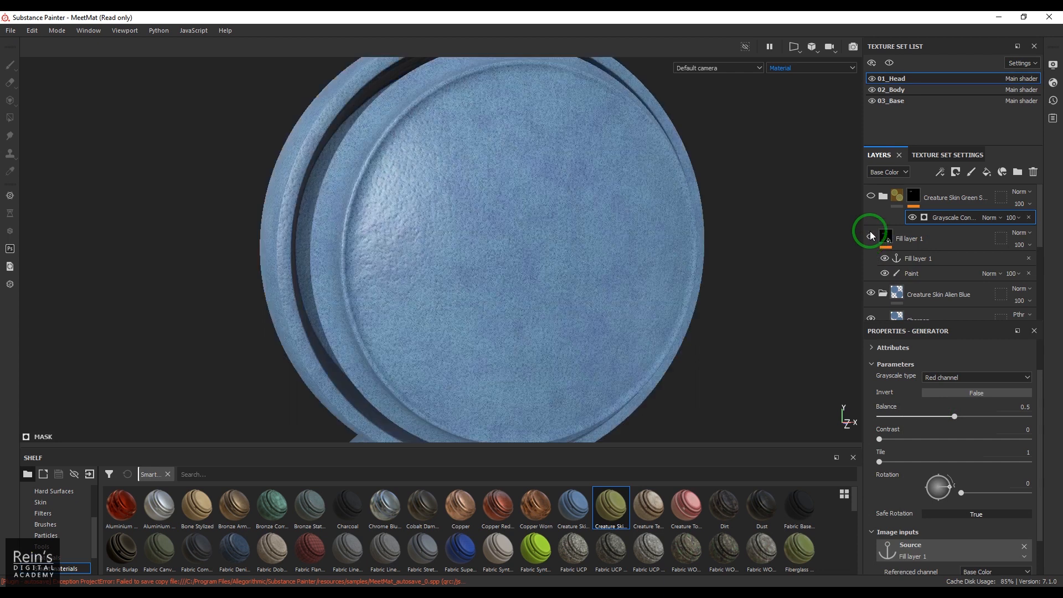
# Step: Hide Fill layer 1 and switch the mask's Grayscale type from Red to Green channel
pyautogui.click(871, 235)
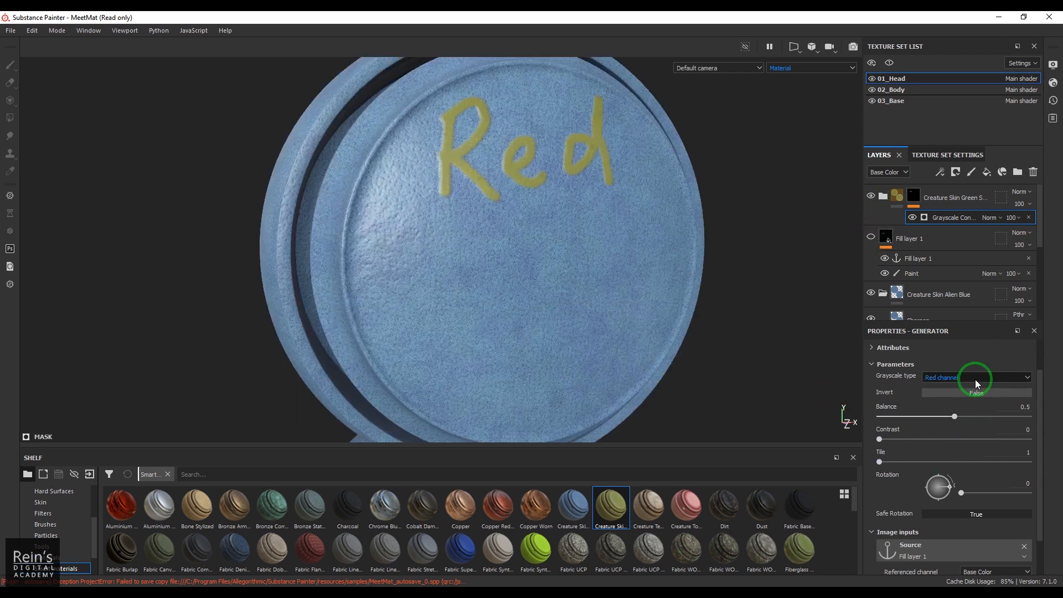
pyautogui.moveTo(570, 196)
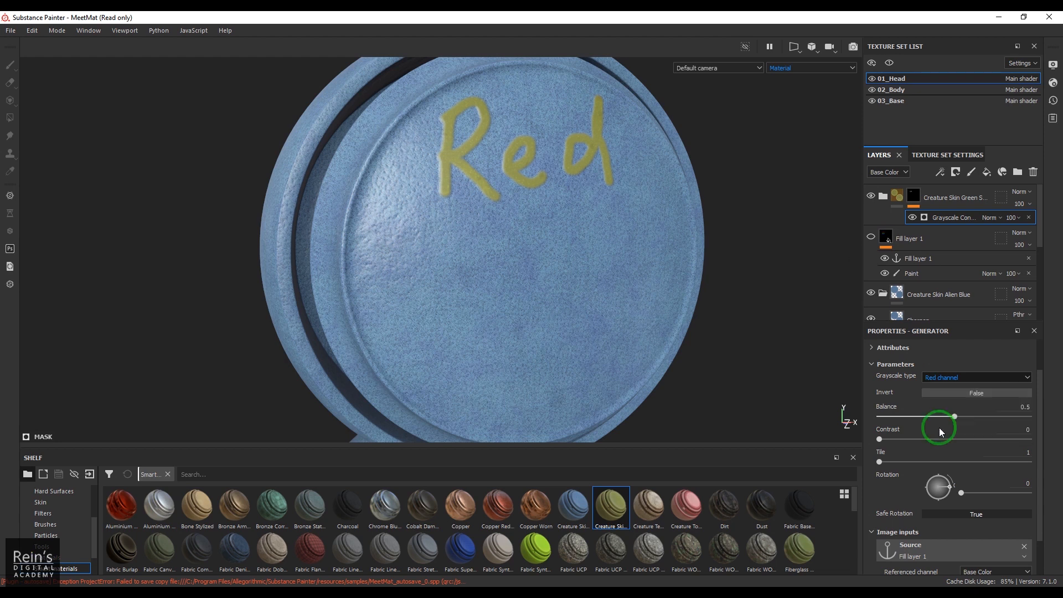
pyautogui.click(976, 377)
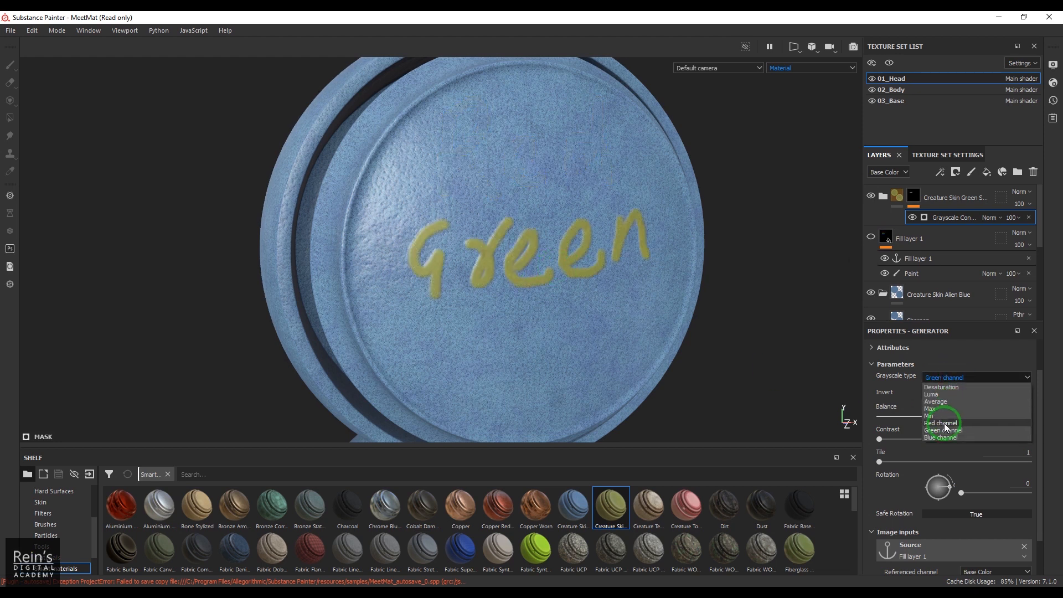
pyautogui.click(940, 436)
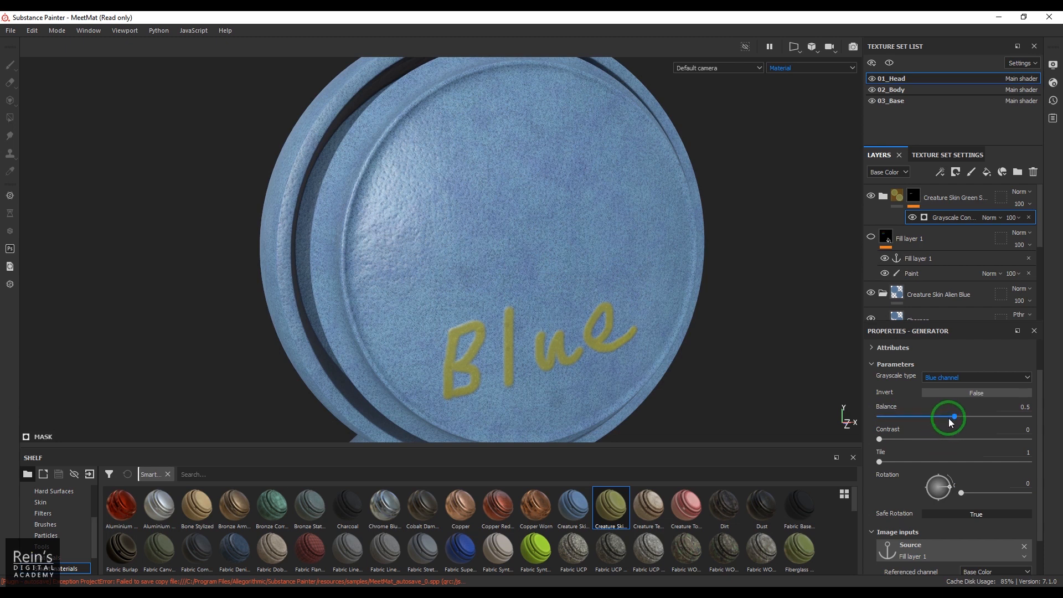
pyautogui.moveTo(810, 436)
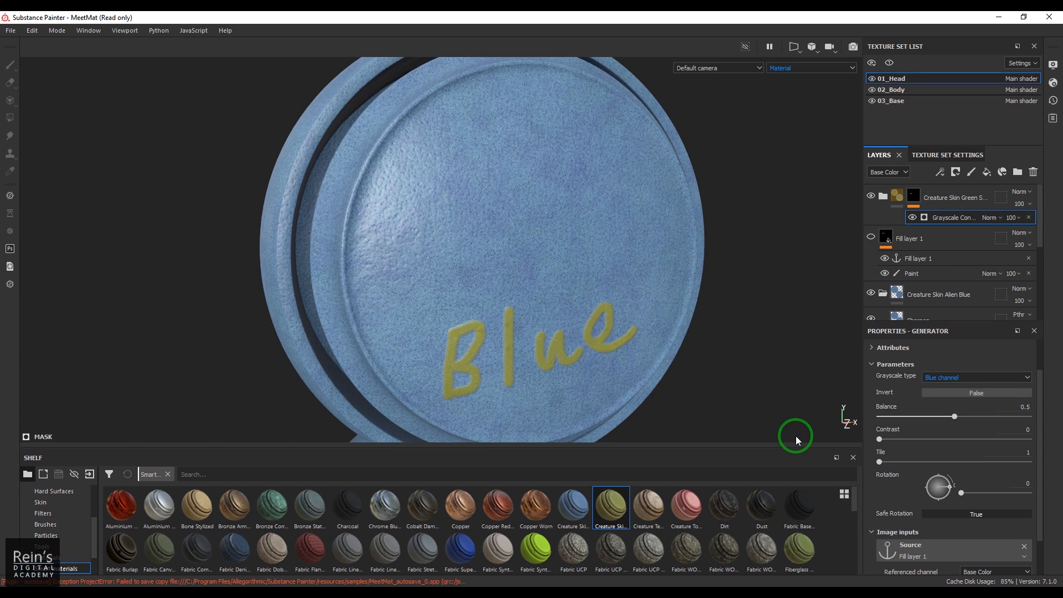
pyautogui.moveTo(817, 441)
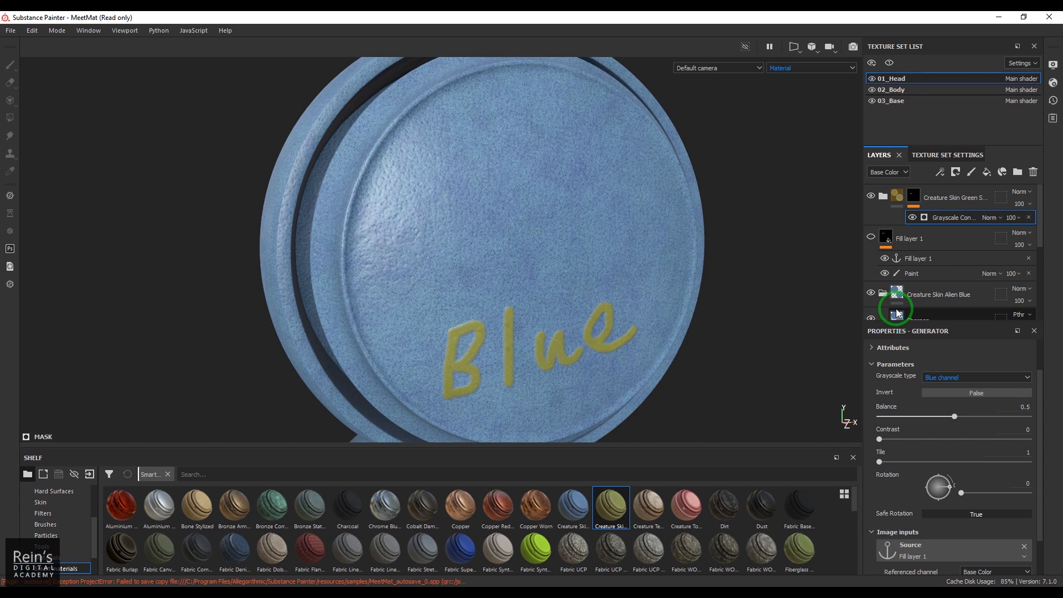
pyautogui.moveTo(949, 188)
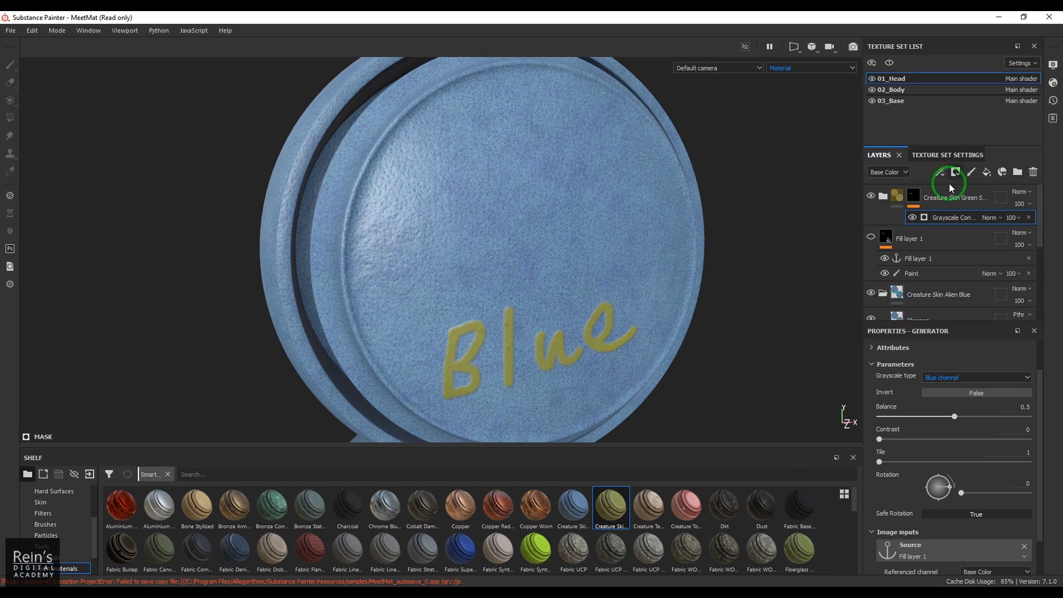